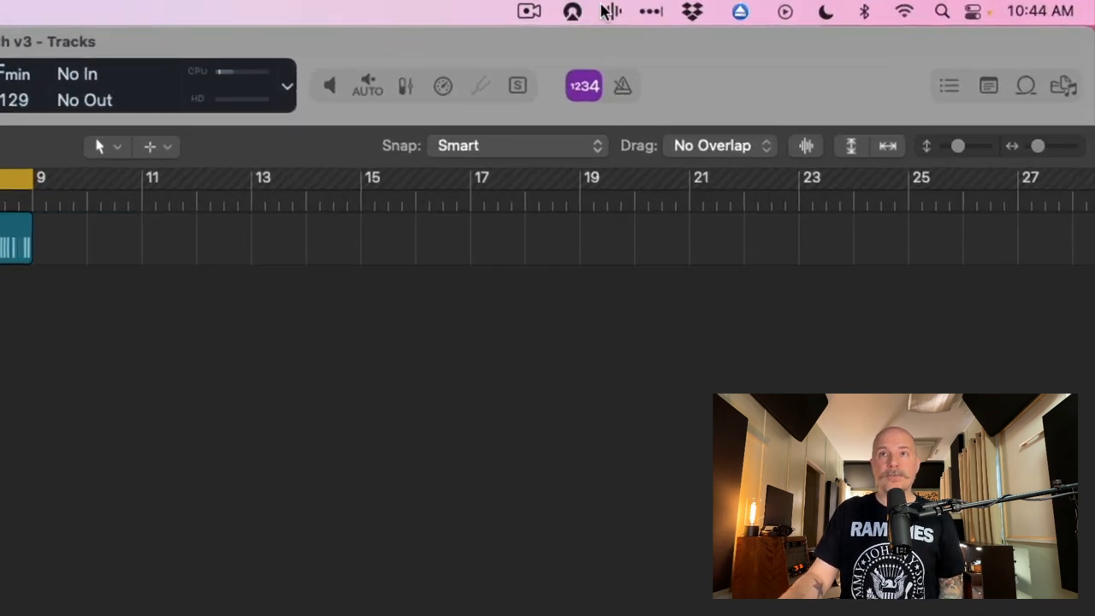
mouse_move(485, 110)
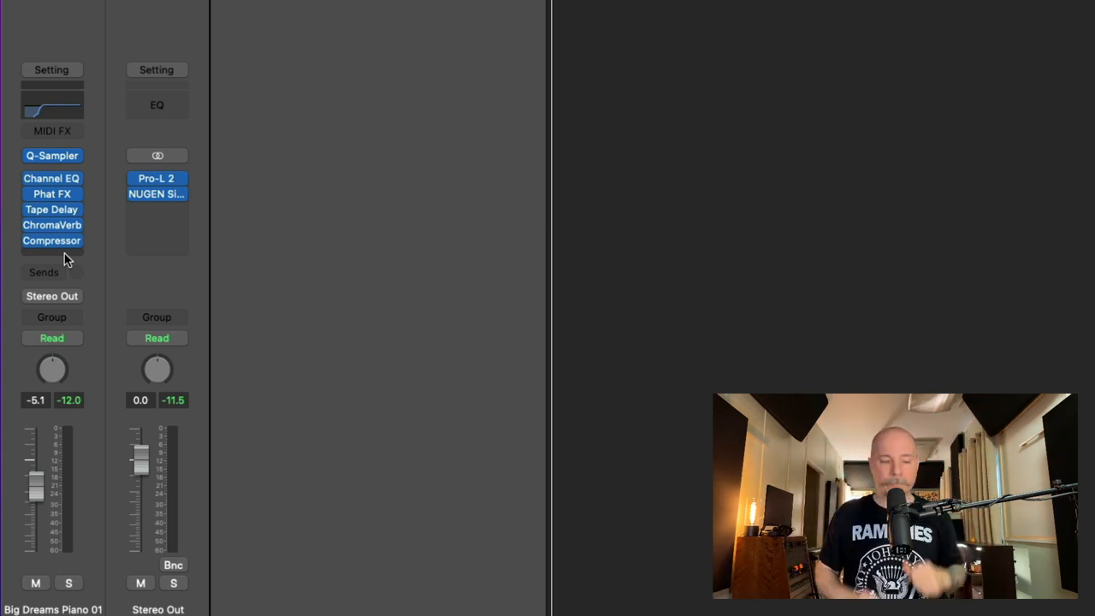
Search 'pro' in the plug-in chooser for an empty slot, then dismiss it without inserting
left_click(51, 240)
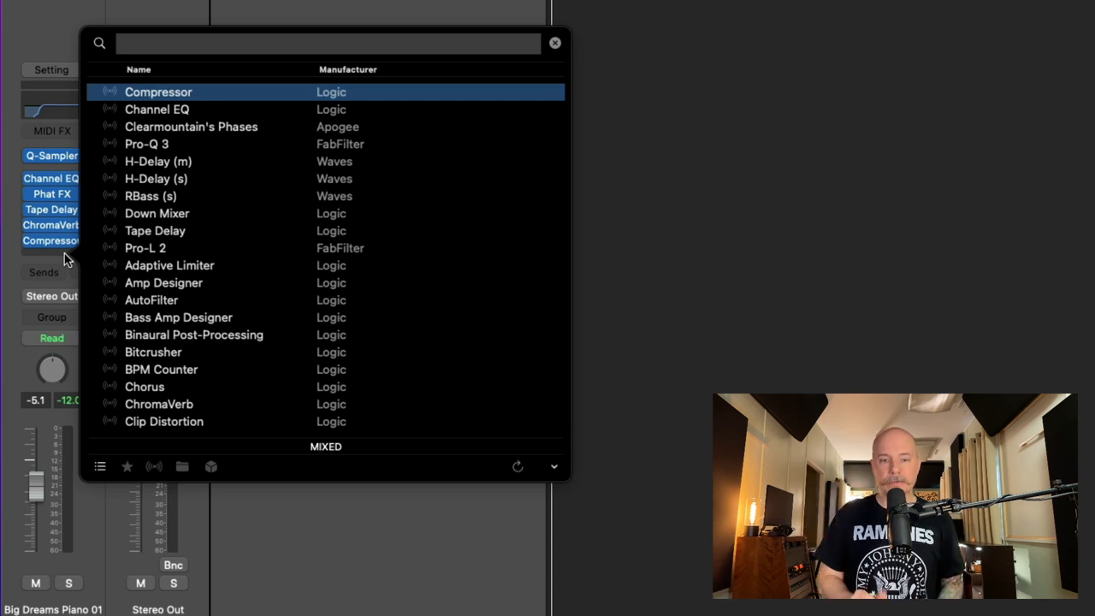
type("pro")
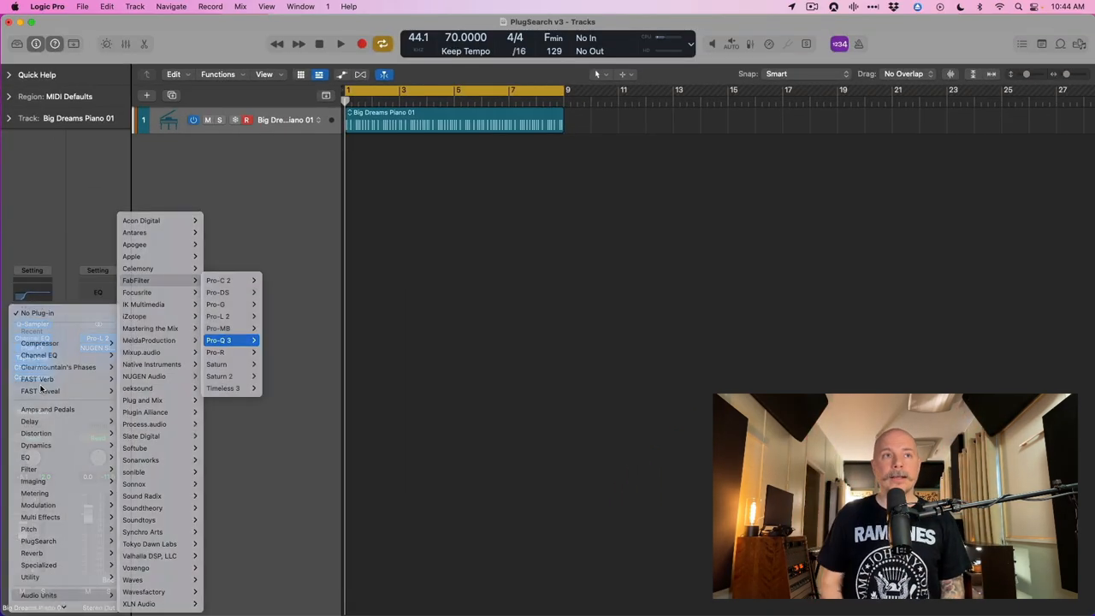
left_click(219, 341)
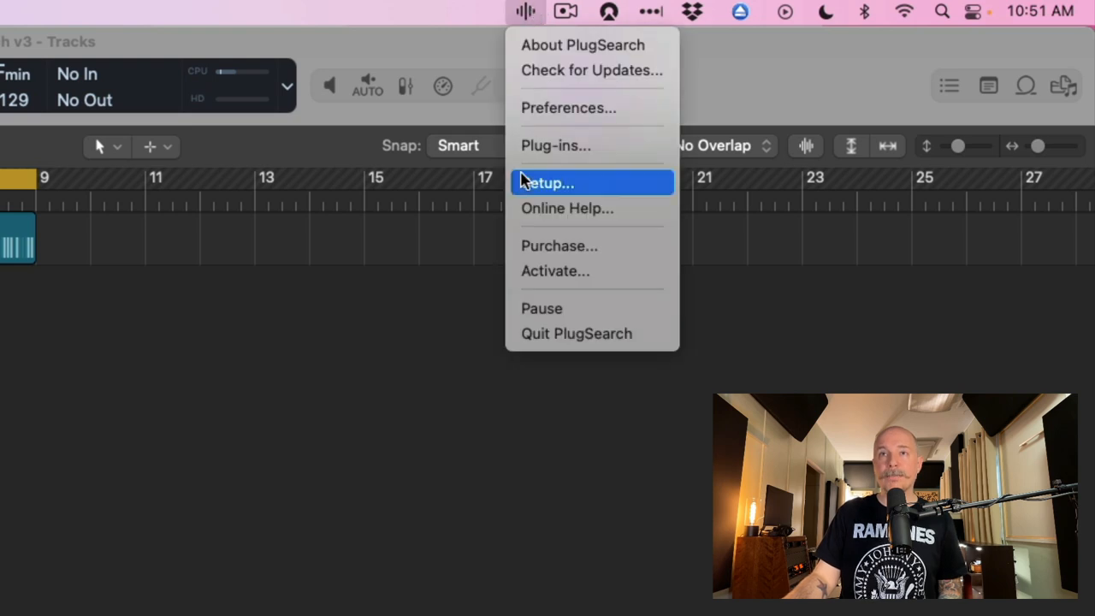
Start the PlugSearch setup guide and advance to its accessibility step
left_click(547, 181)
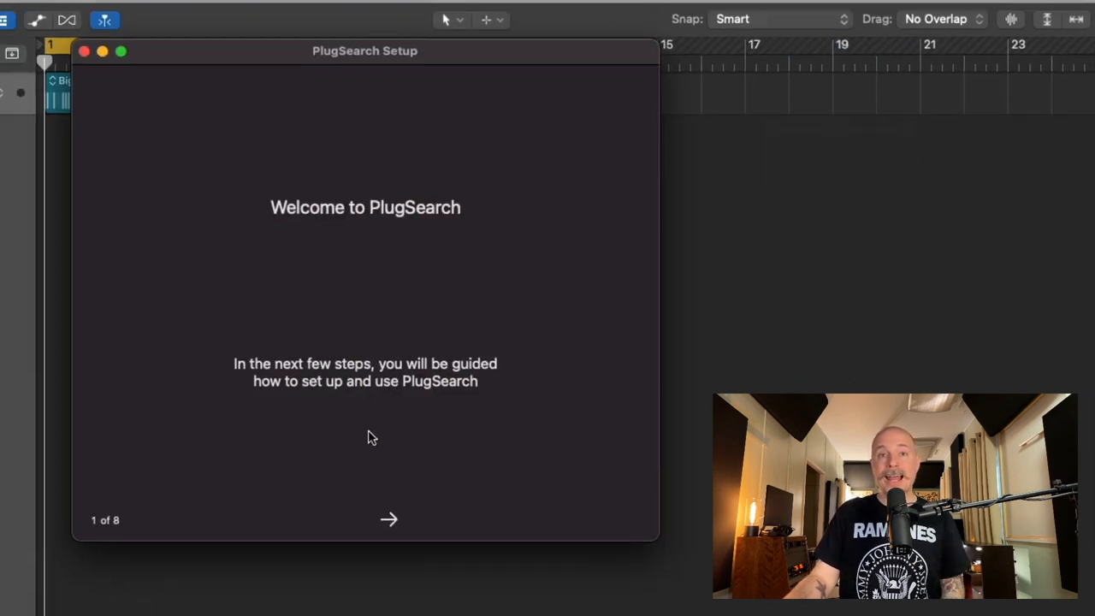
left_click(388, 520)
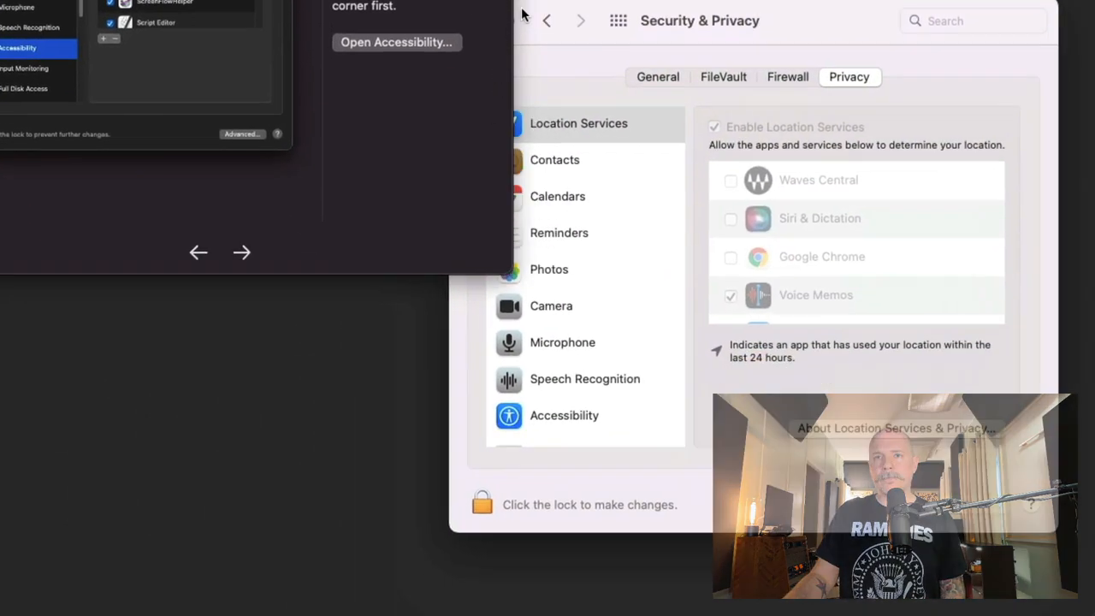
Unlock the Security & Privacy settings with the password
left_click(564, 416)
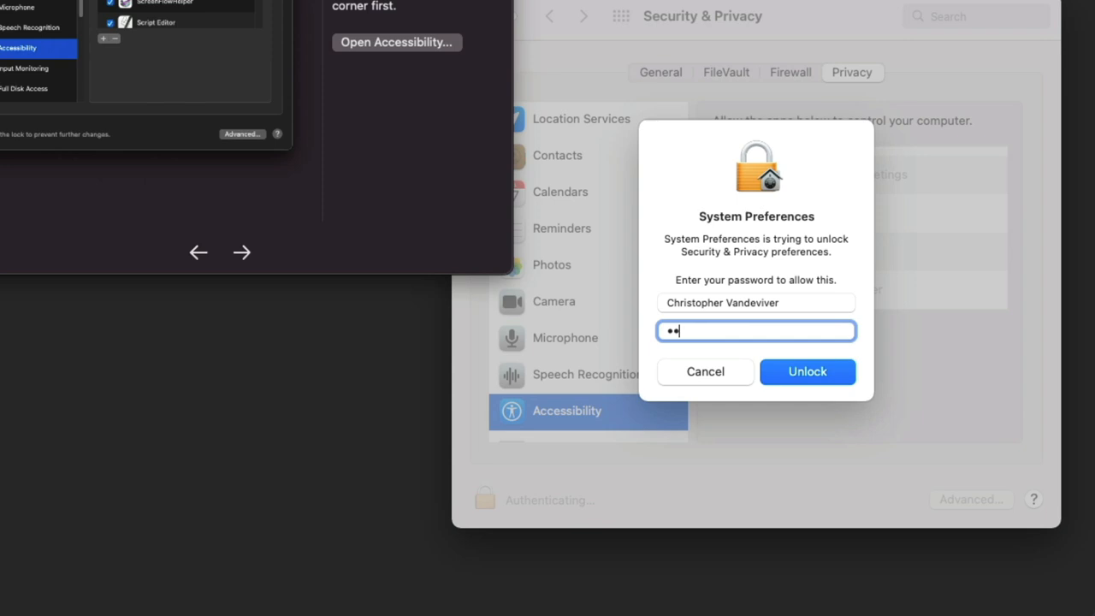
left_click(808, 371)
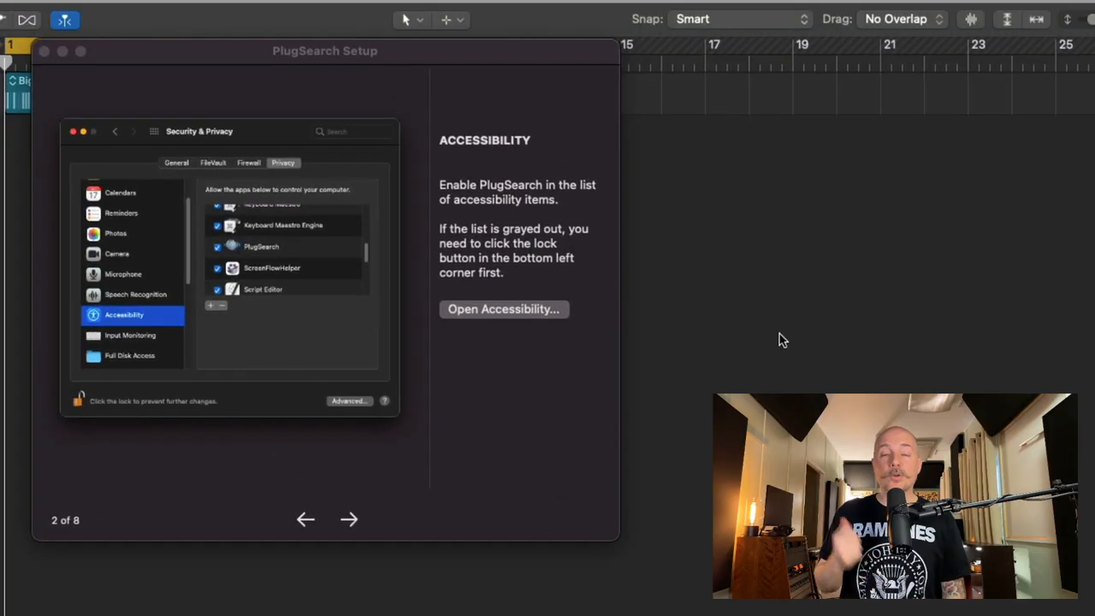
Advance the guide to step 3 and list Logic's plug-ins in the Plug-In Manager
left_click(349, 520)
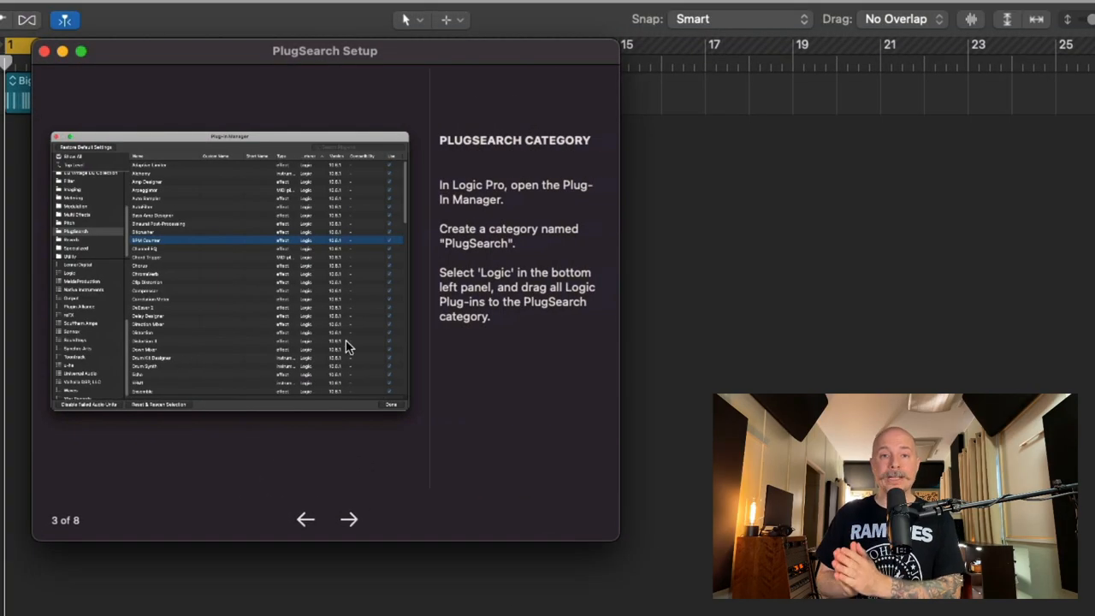
mouse_move(359, 477)
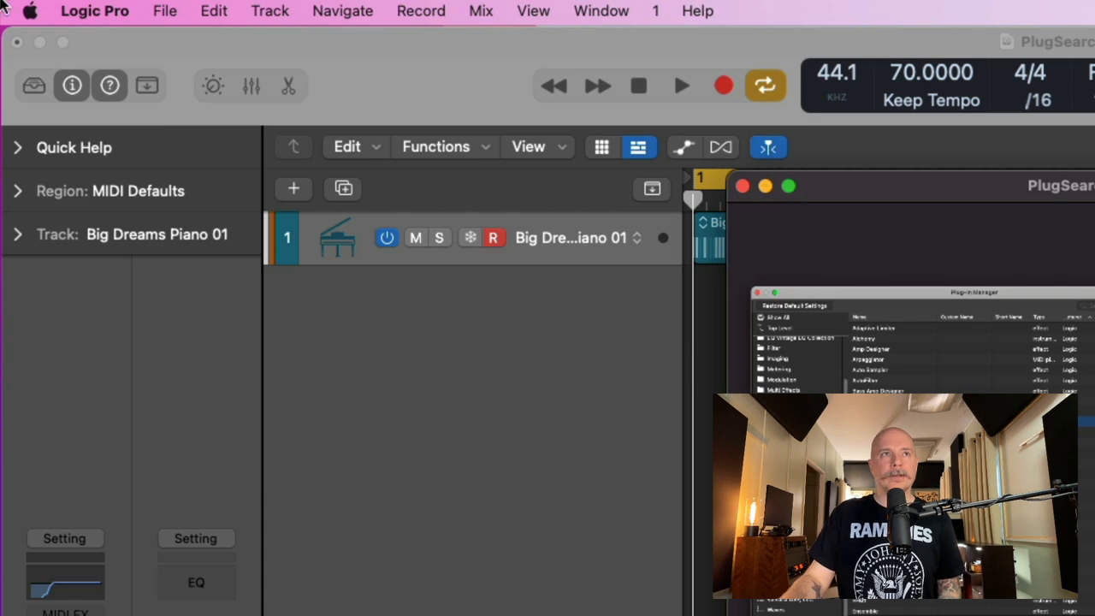
left_click(96, 11)
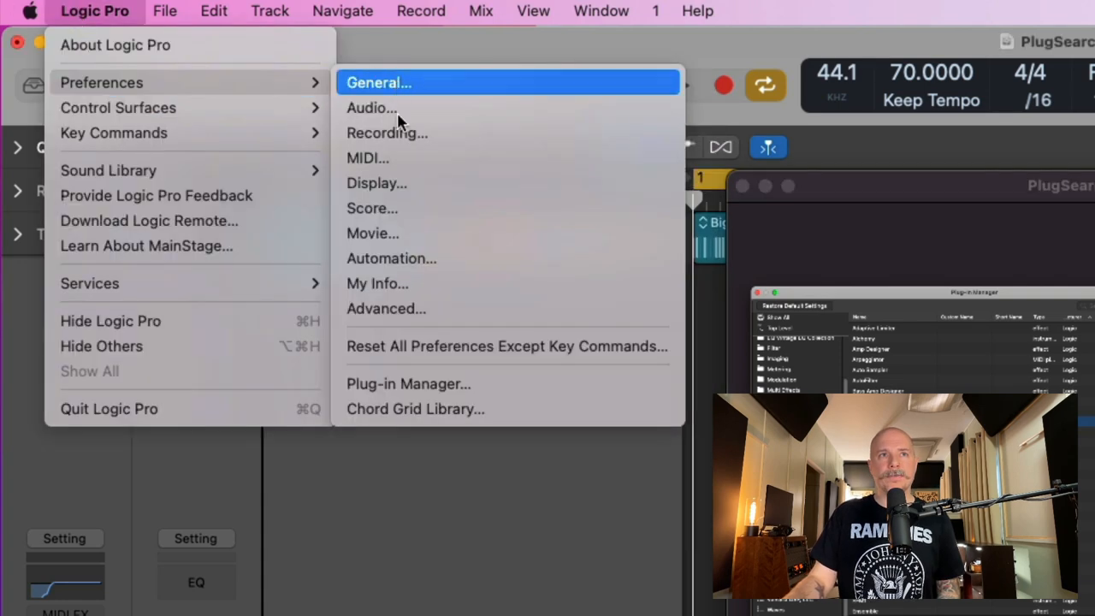
left_click(407, 383)
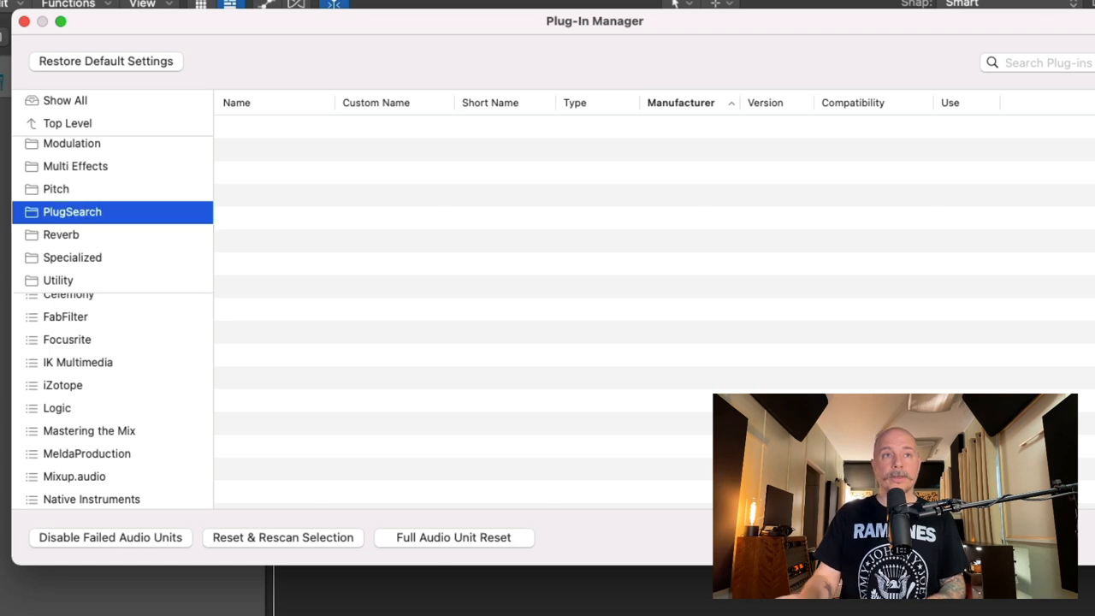
mouse_move(75, 411)
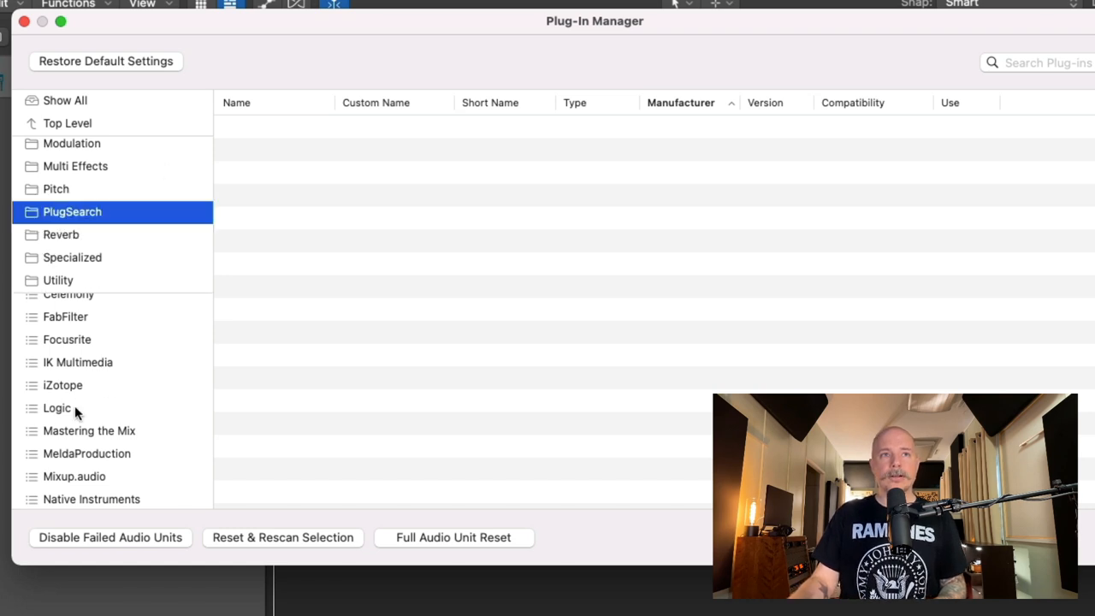
left_click(56, 407)
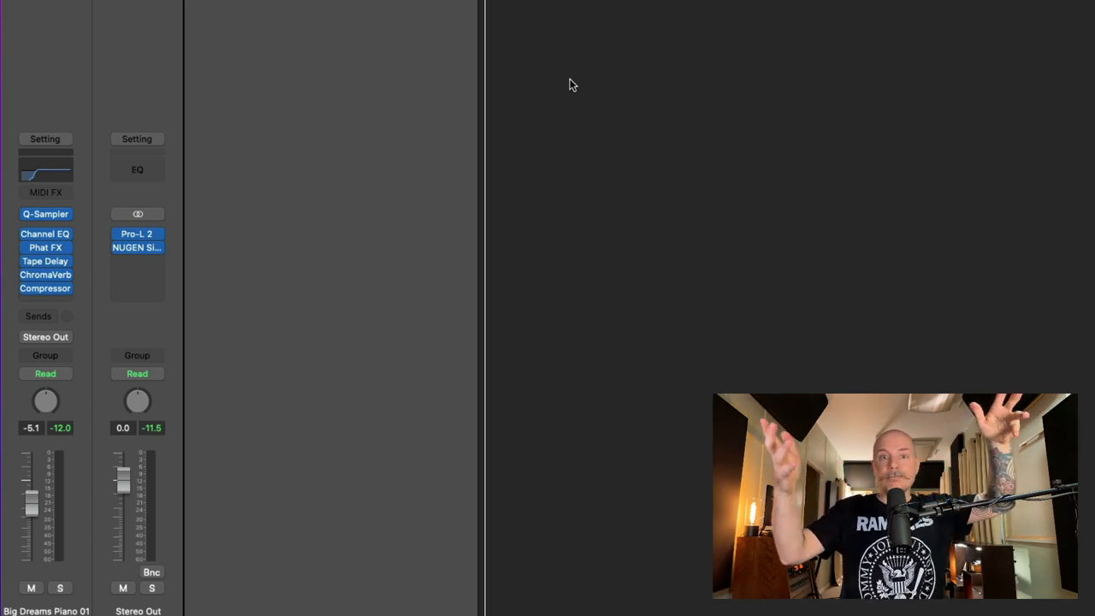
mouse_move(82, 284)
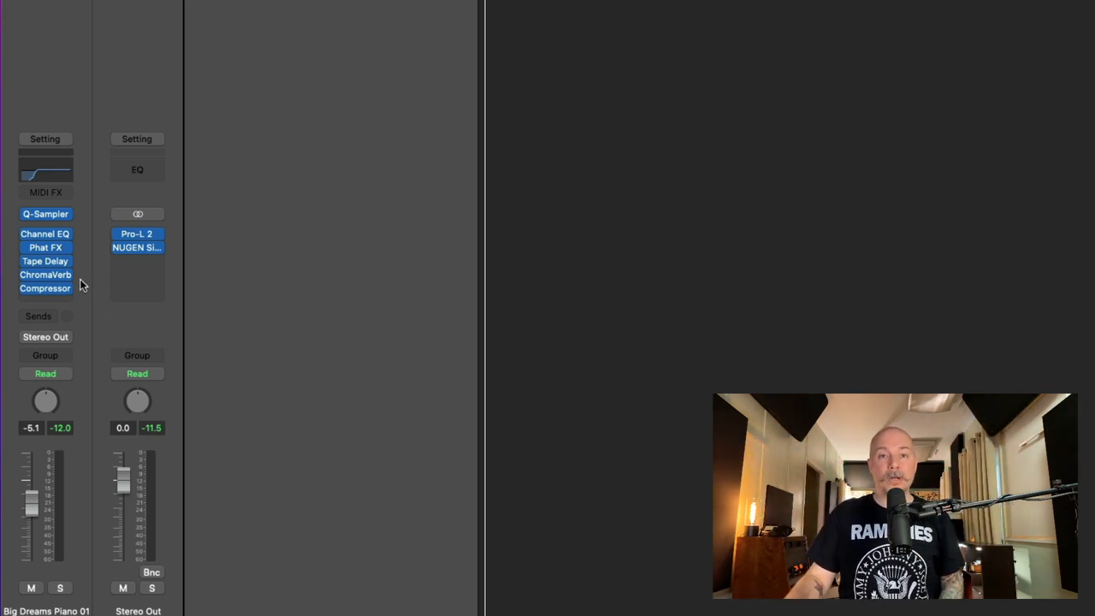
mouse_move(48, 301)
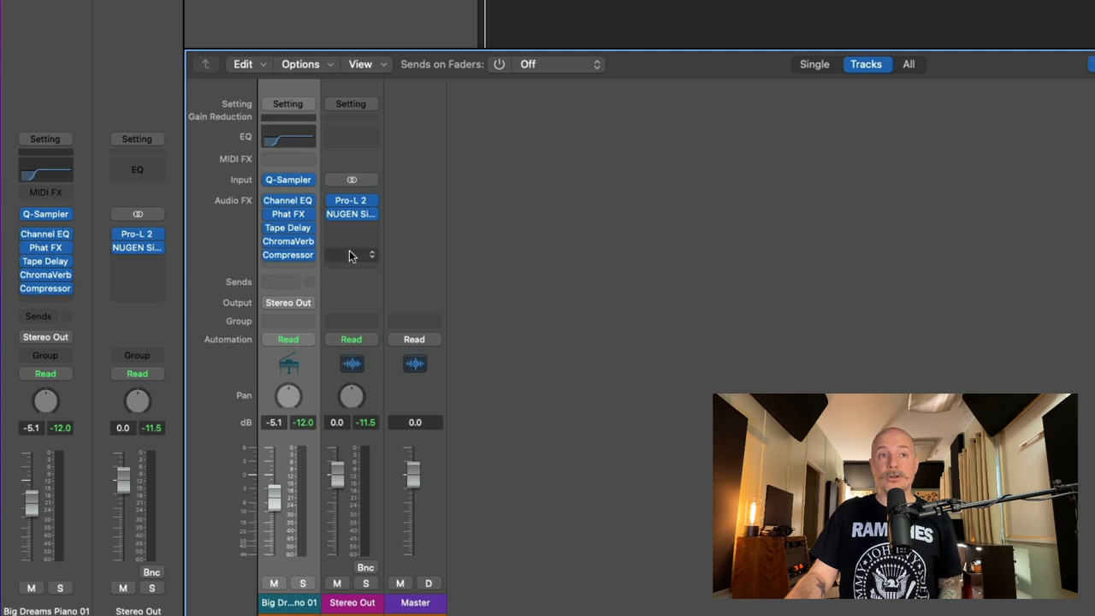
mouse_move(358, 229)
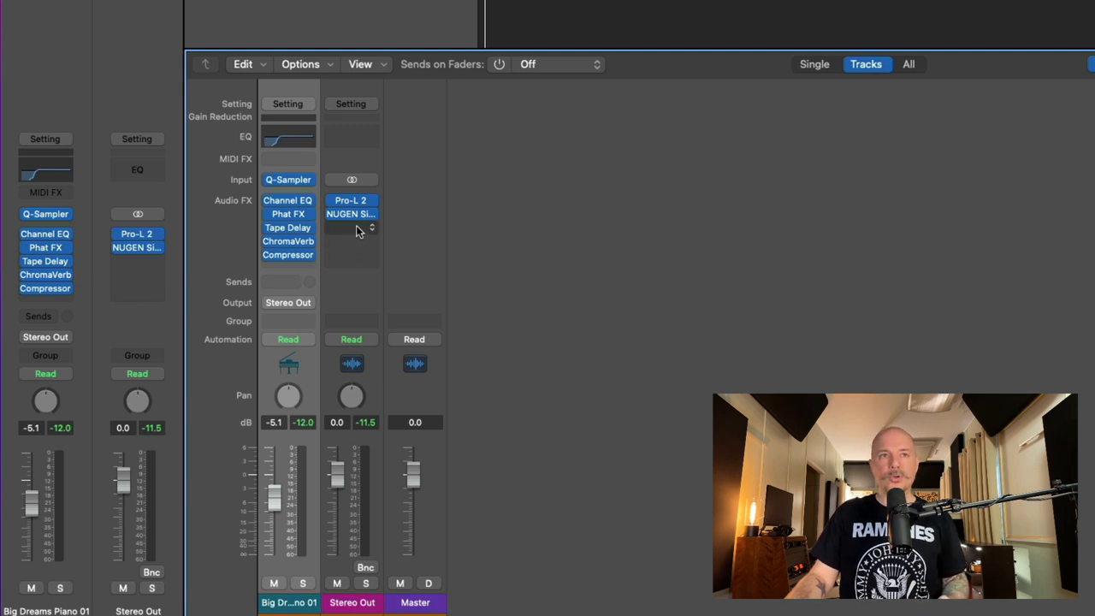
Search 'compr' in PlugSearch for the Stereo Out slot and browse the Compressor category
left_click(350, 226)
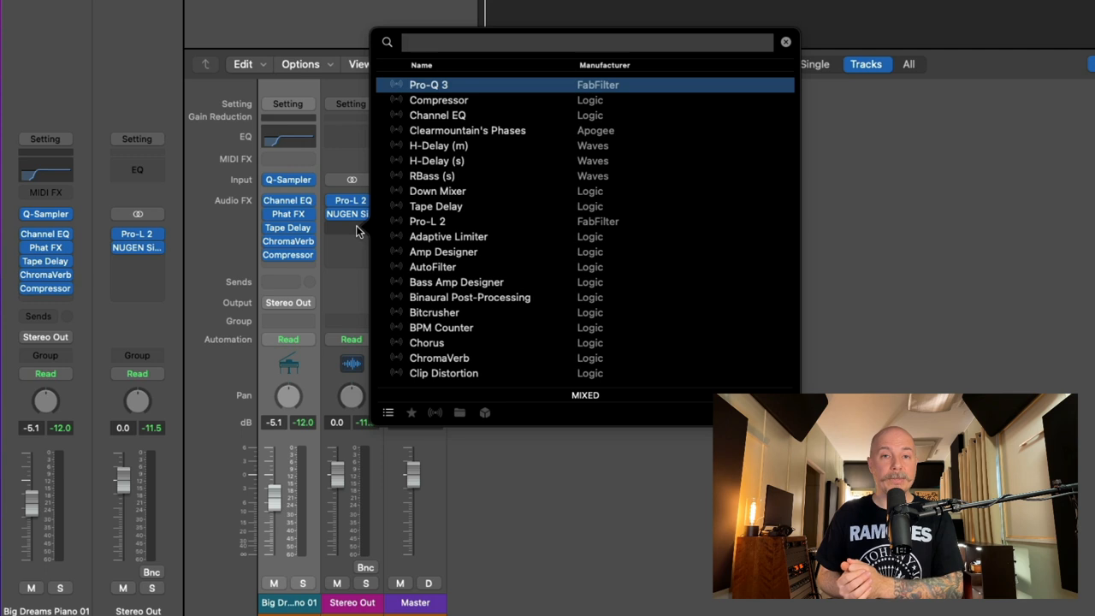
type("c")
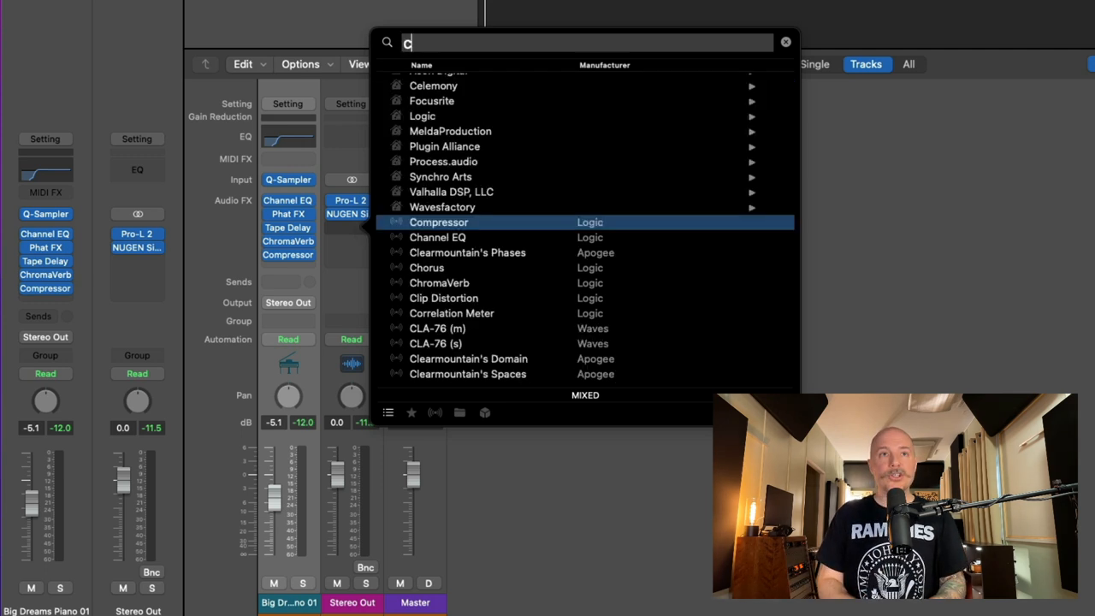
type("ompr")
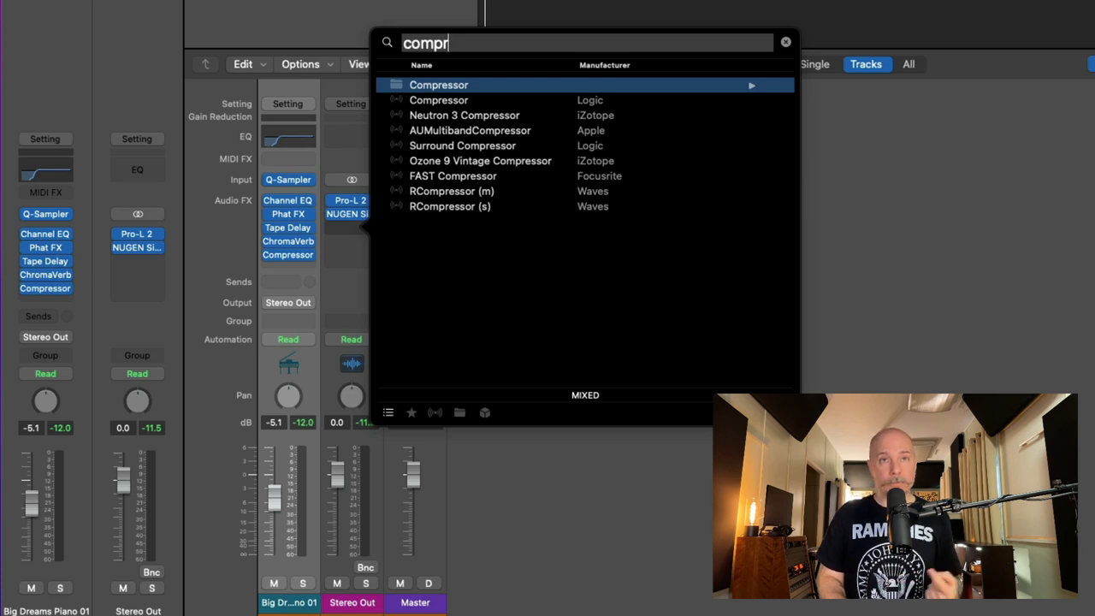
left_click(784, 41)
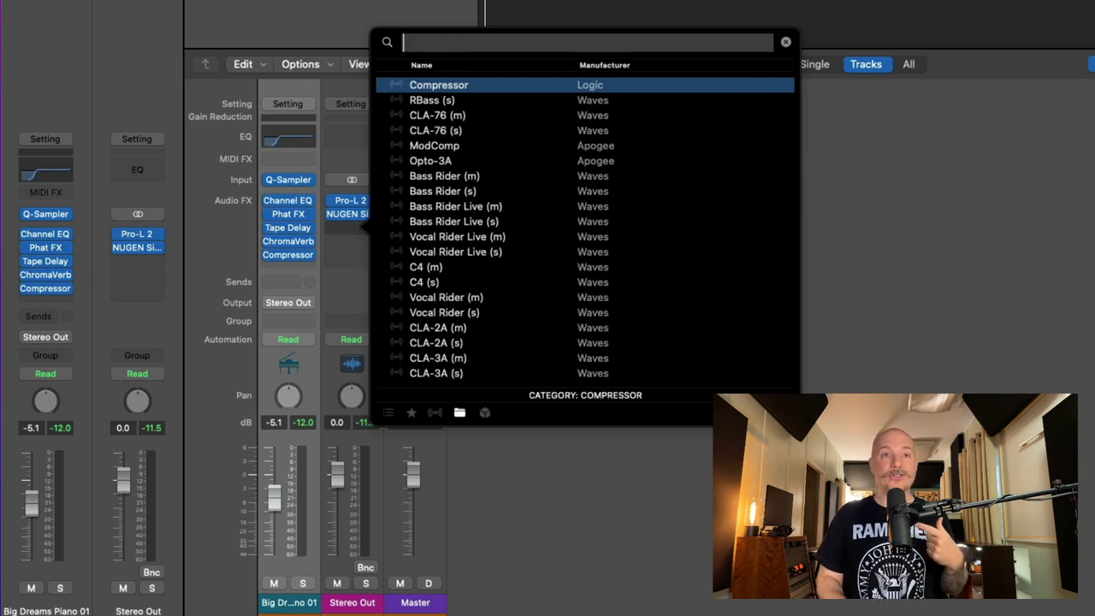
mouse_move(511, 267)
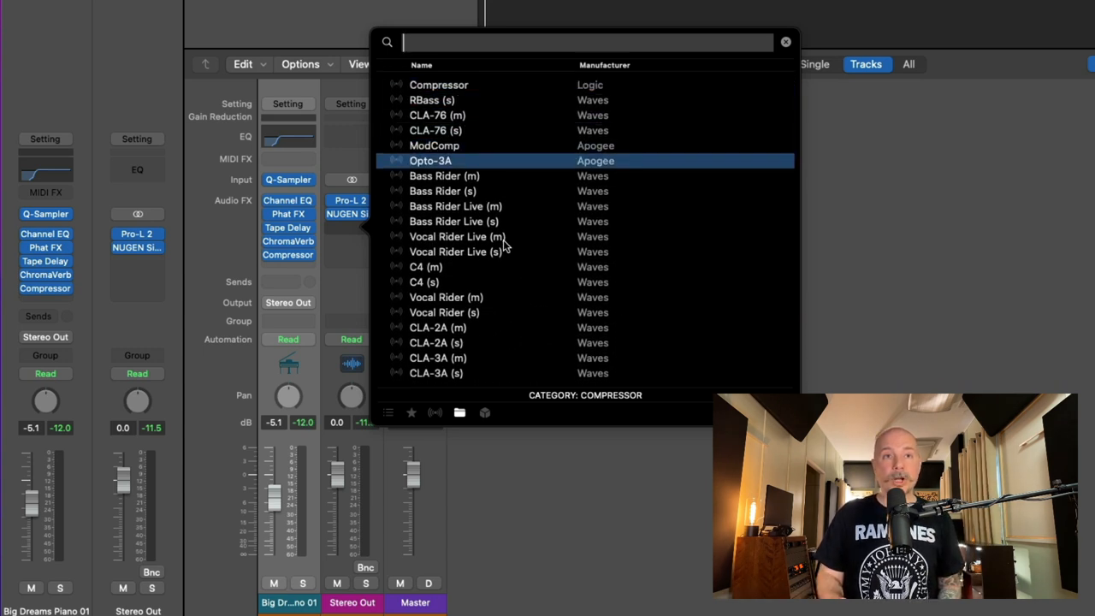
Scroll the compressor list, search 'compr' again and close the popup
scroll("down", 3)
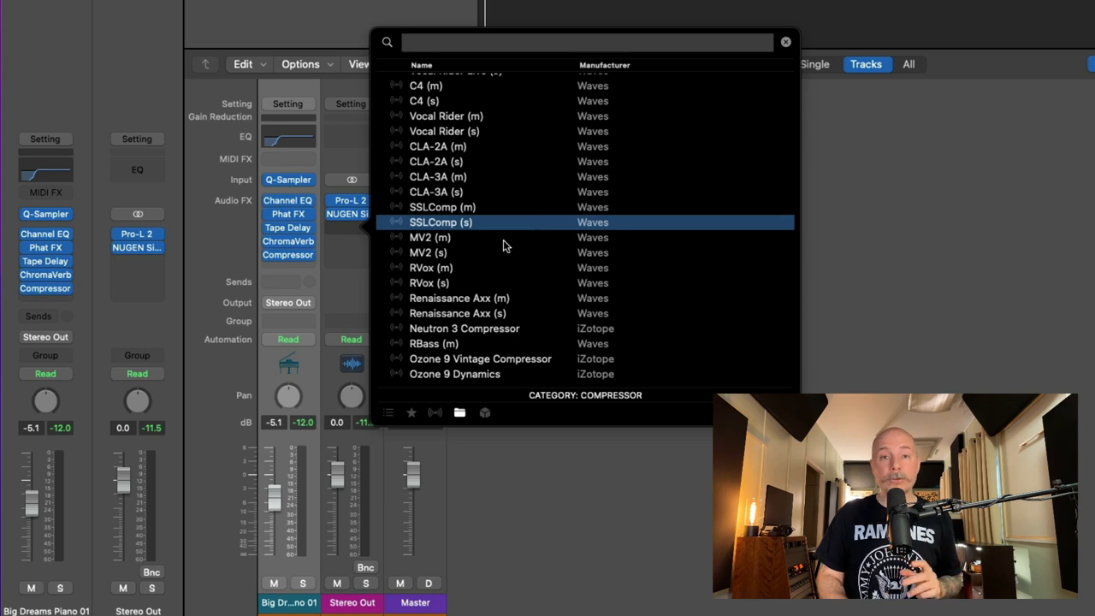
type("compr")
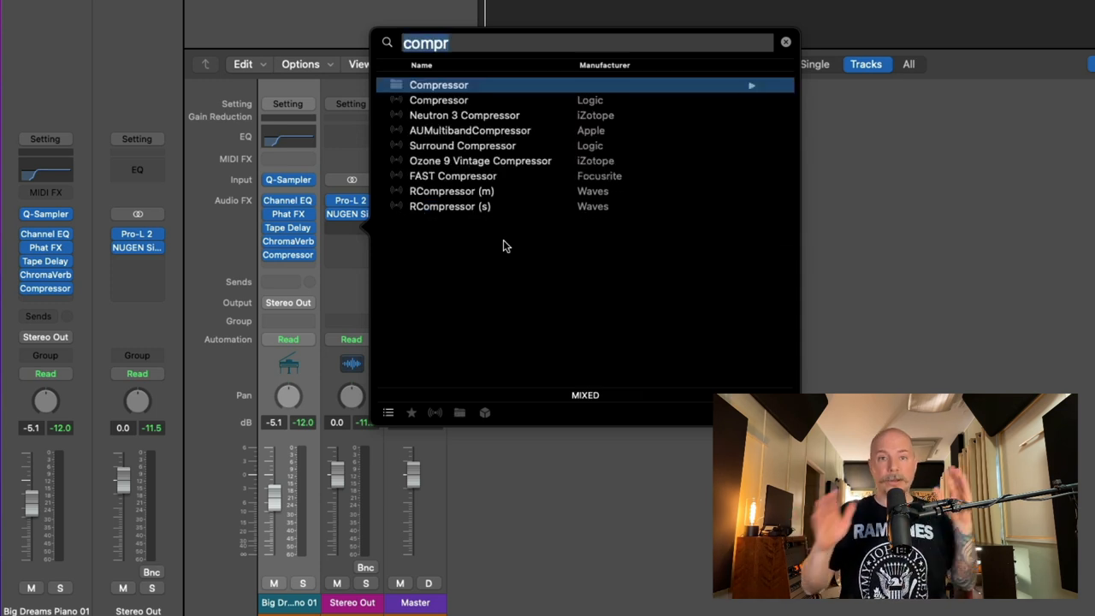
left_click(785, 41)
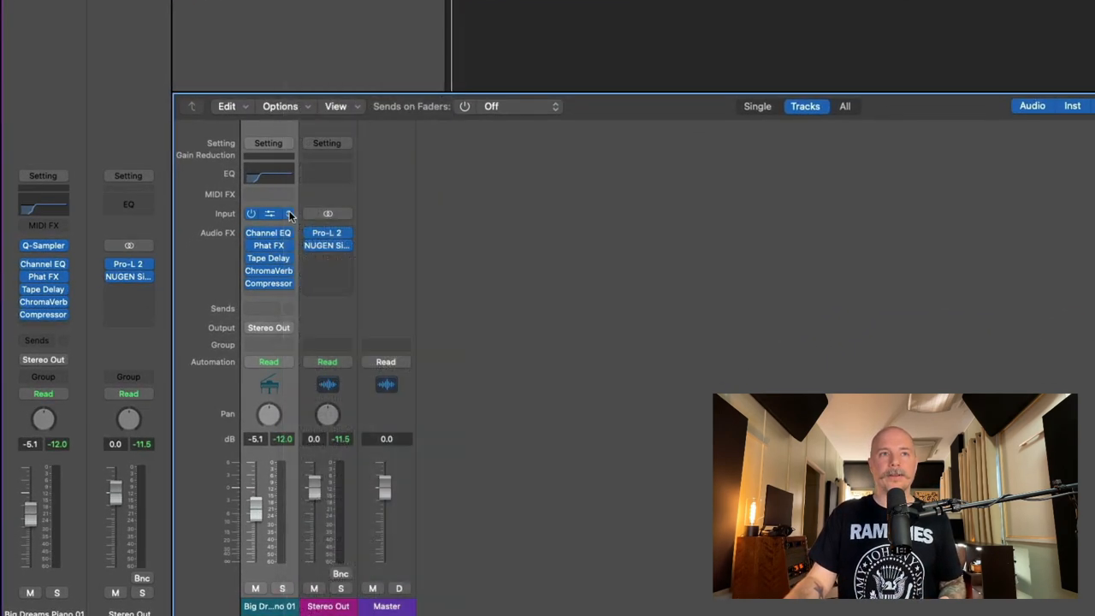
left_click(269, 212)
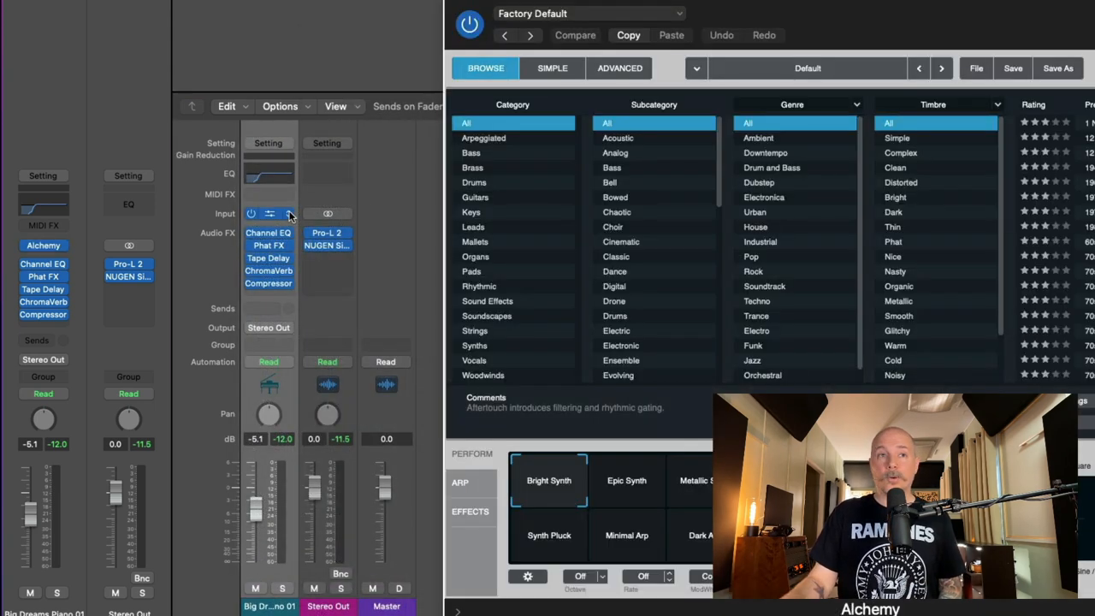
Open the Arpeggiator on the piano channel, then close its window
left_click(268, 212)
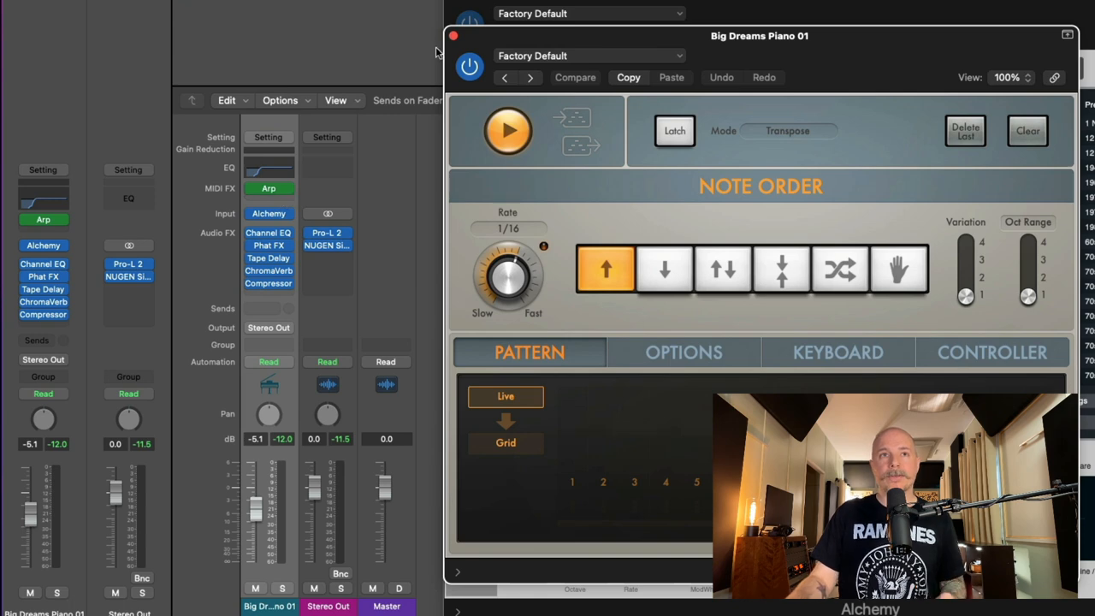
left_click(453, 34)
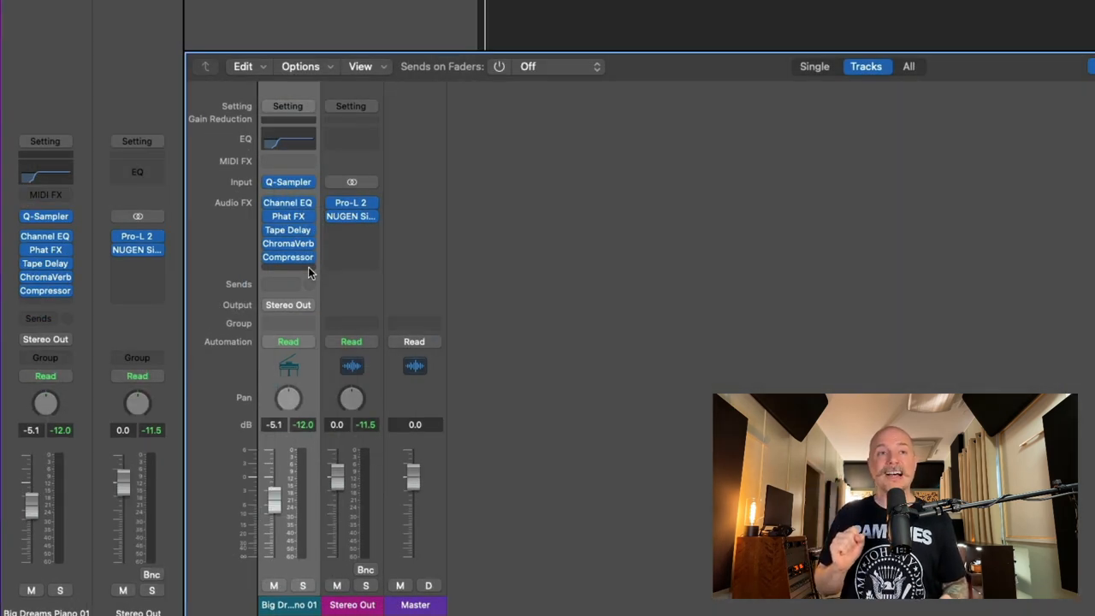
Bring up the PlugSearch popup on the piano channel's insert slot, showing Pro-Q 3
left_click(287, 271)
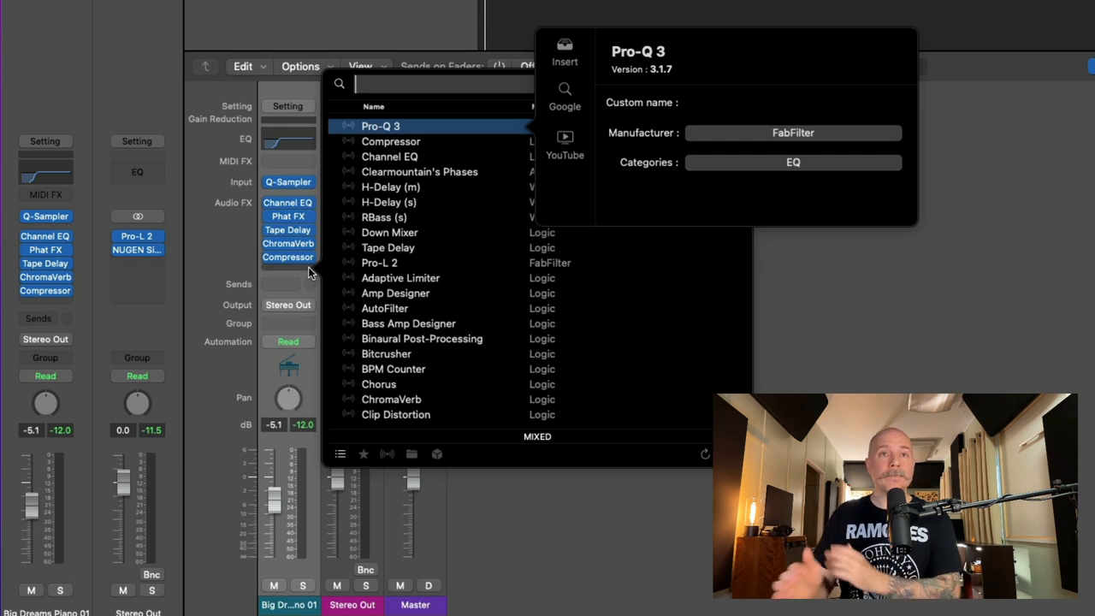
mouse_move(561, 147)
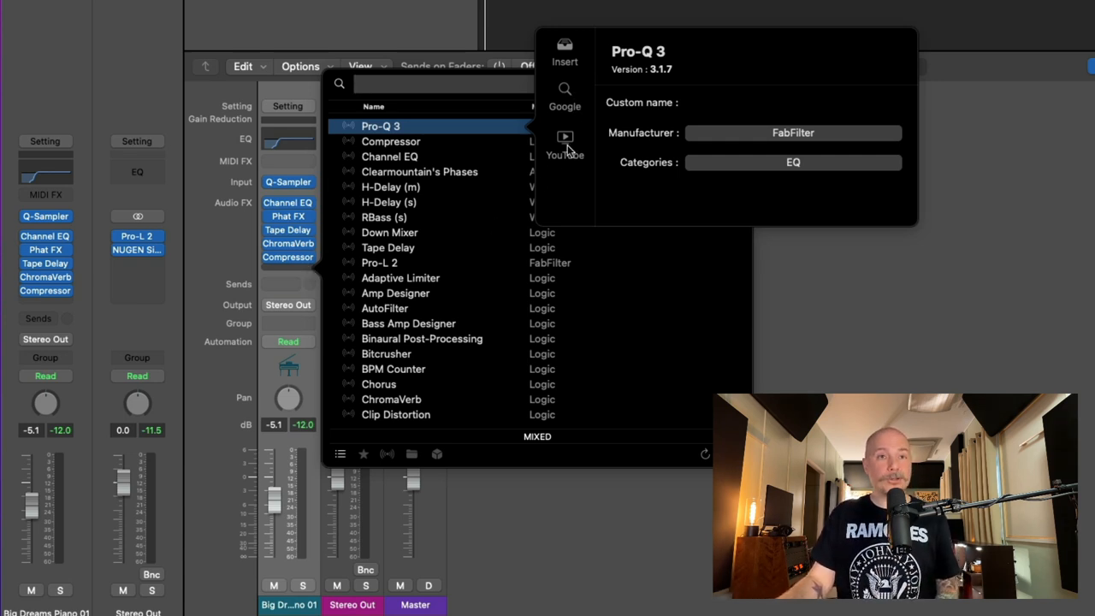
mouse_move(565, 140)
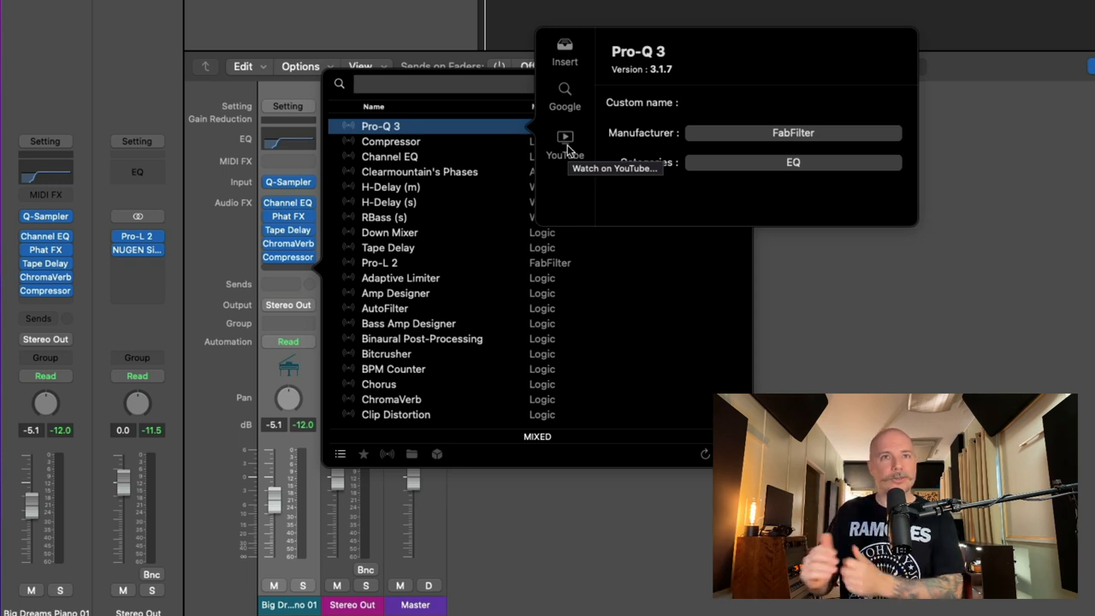
mouse_move(564, 89)
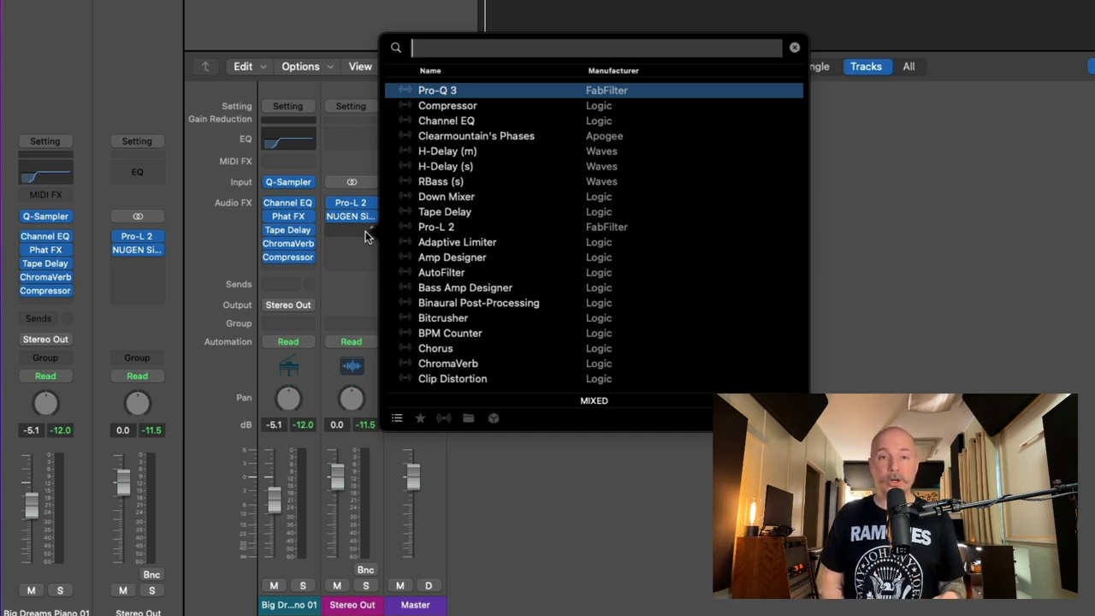
Browse the popup by Favourites, Plug-ins, Categories and Manufacturers, then close it
left_click(421, 418)
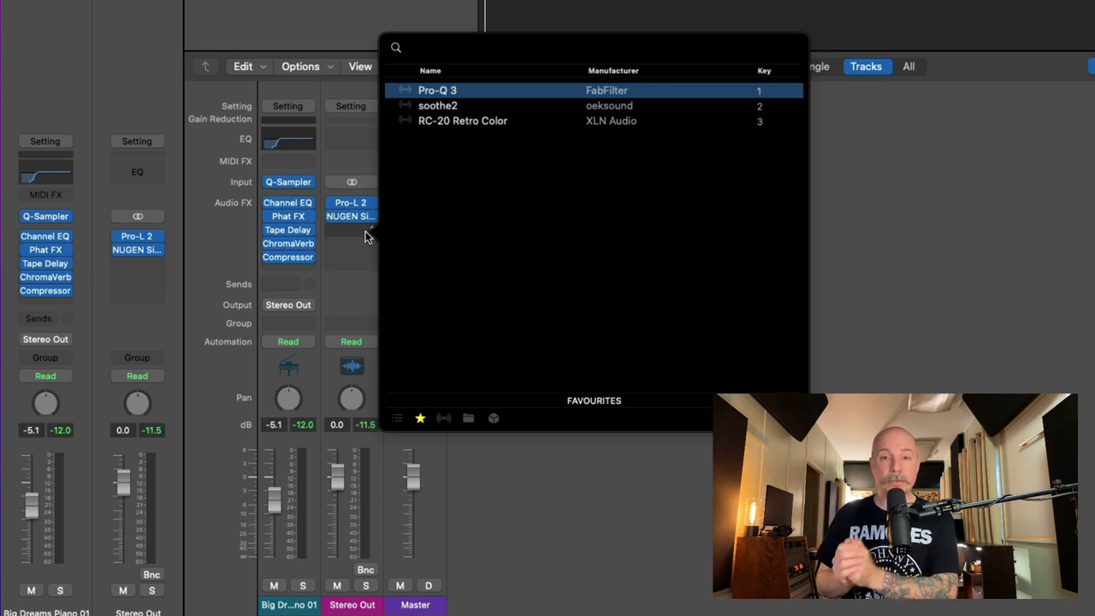
left_click(444, 417)
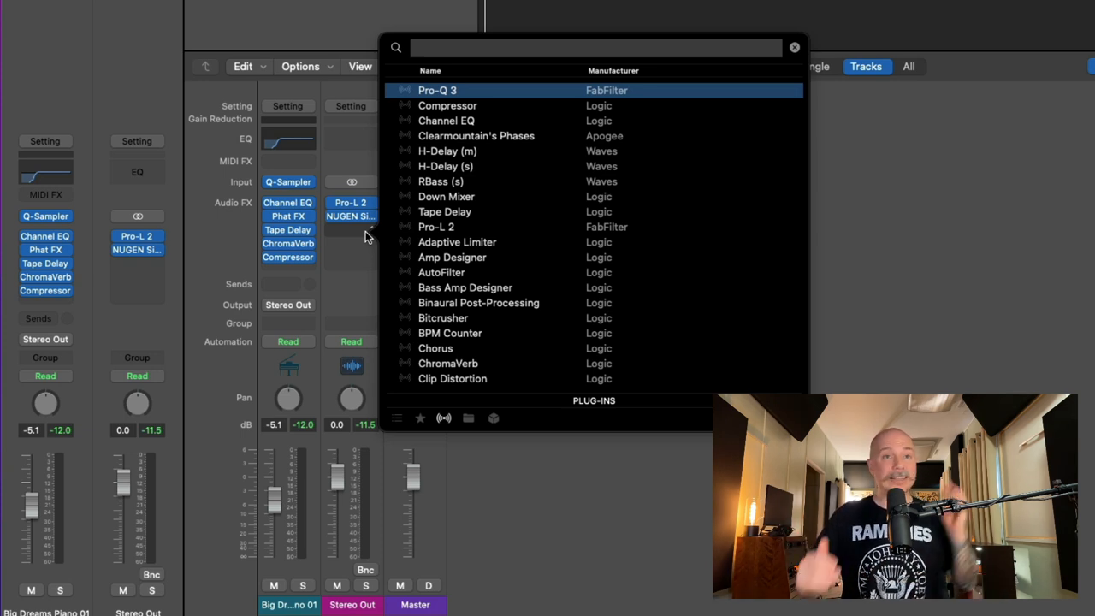
left_click(468, 417)
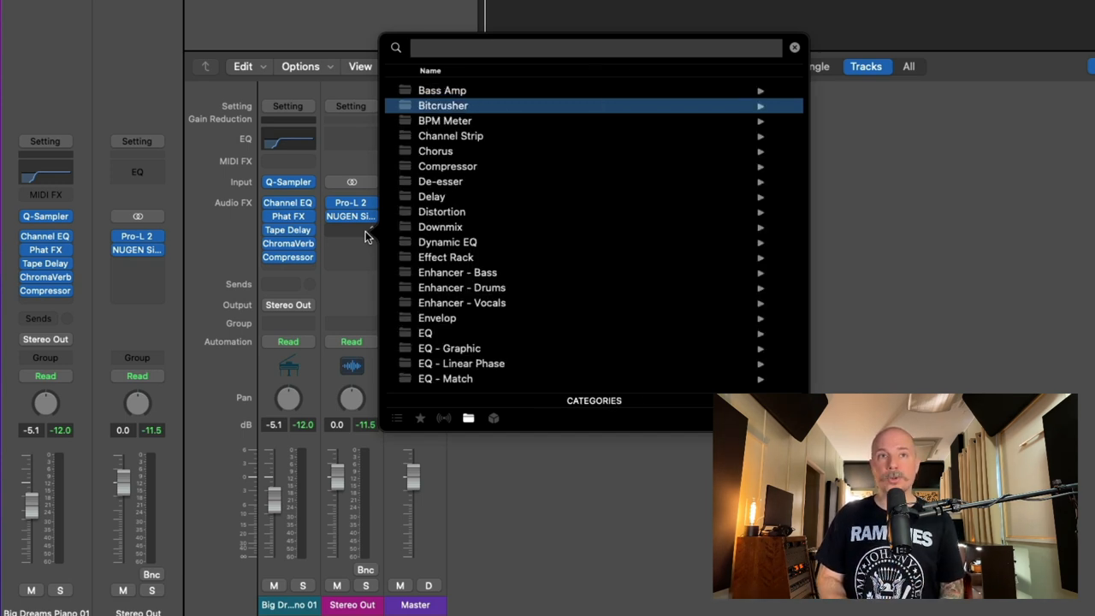
left_click(493, 418)
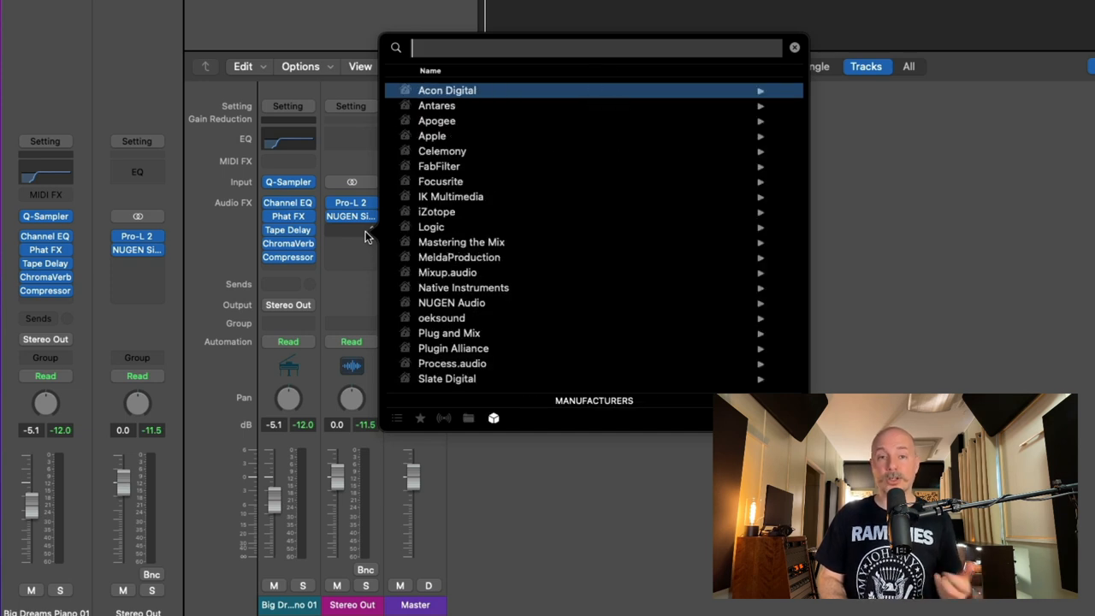
mouse_move(554, 253)
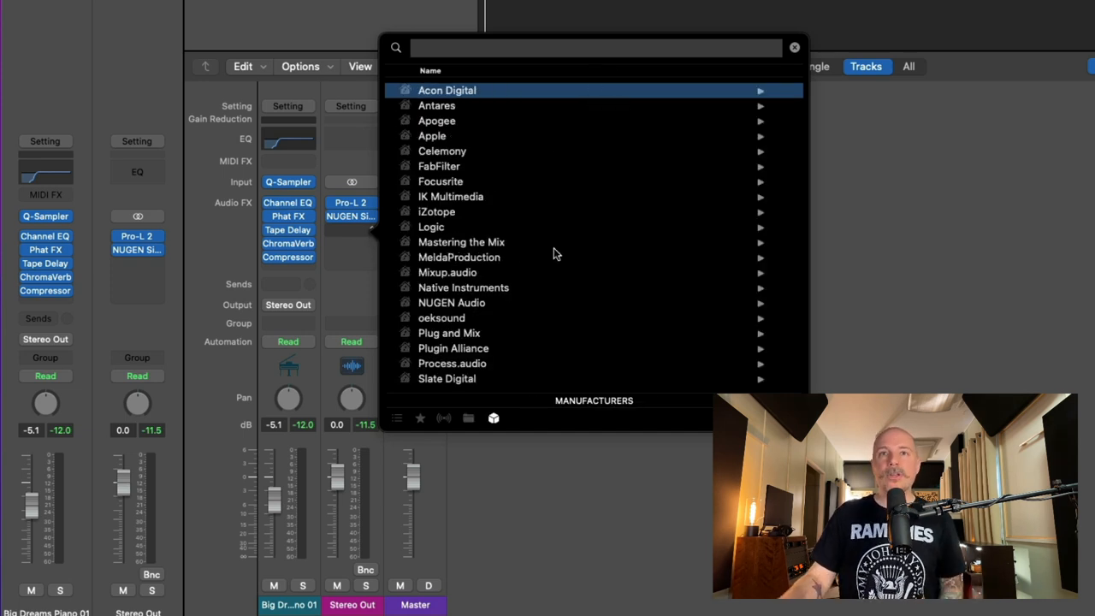
left_click(794, 46)
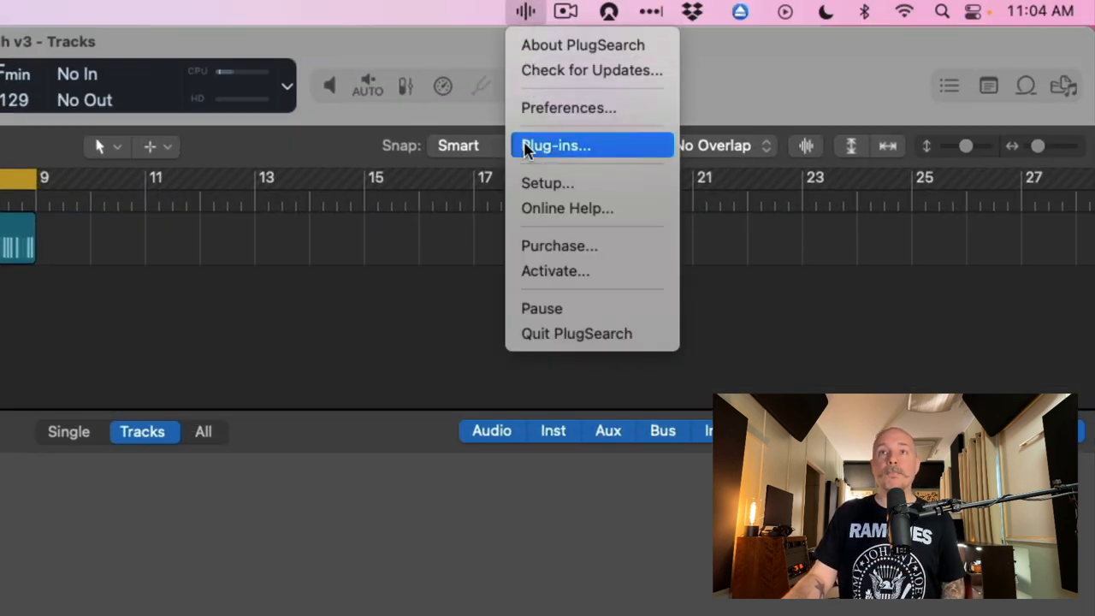
Open PlugSearch's Plug-ins overview, move it off the mixer and review the favourites
left_click(554, 143)
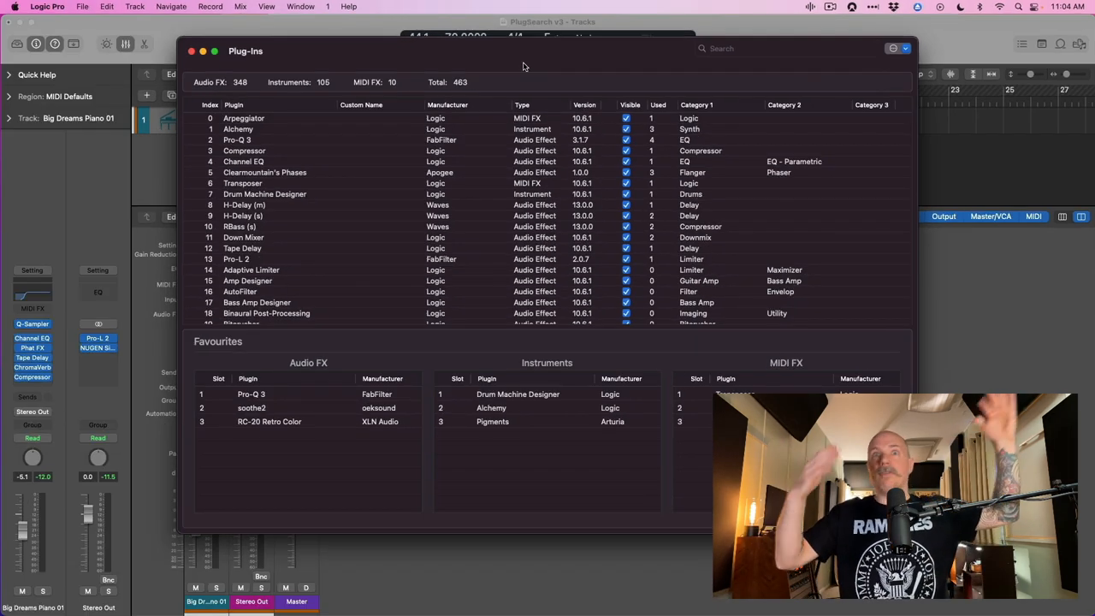
left_click_drag(523, 51, 522, 21)
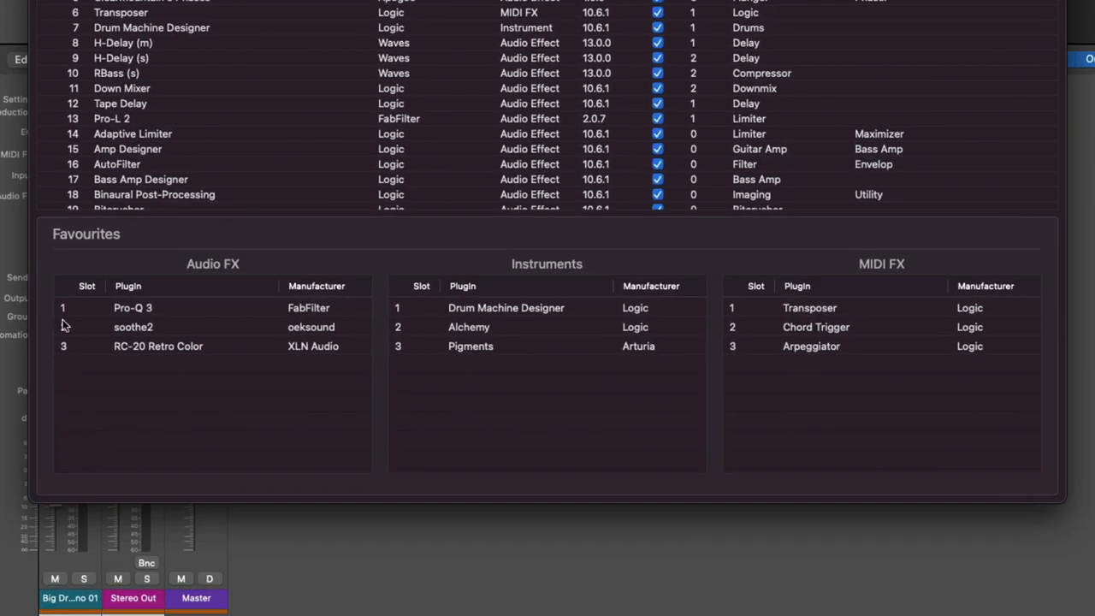
mouse_move(567, 262)
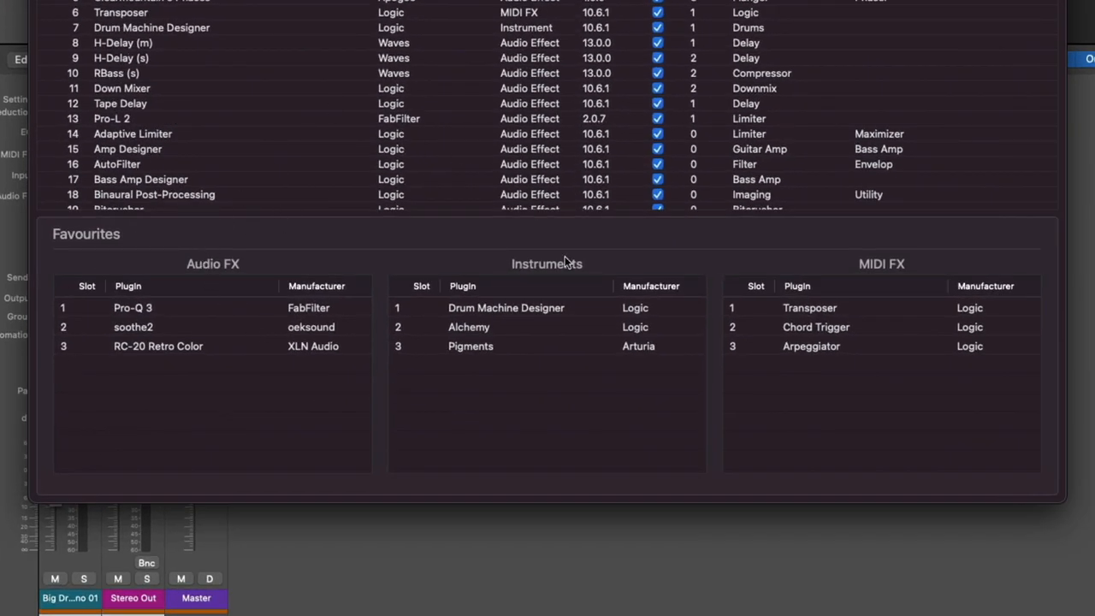
mouse_move(79, 387)
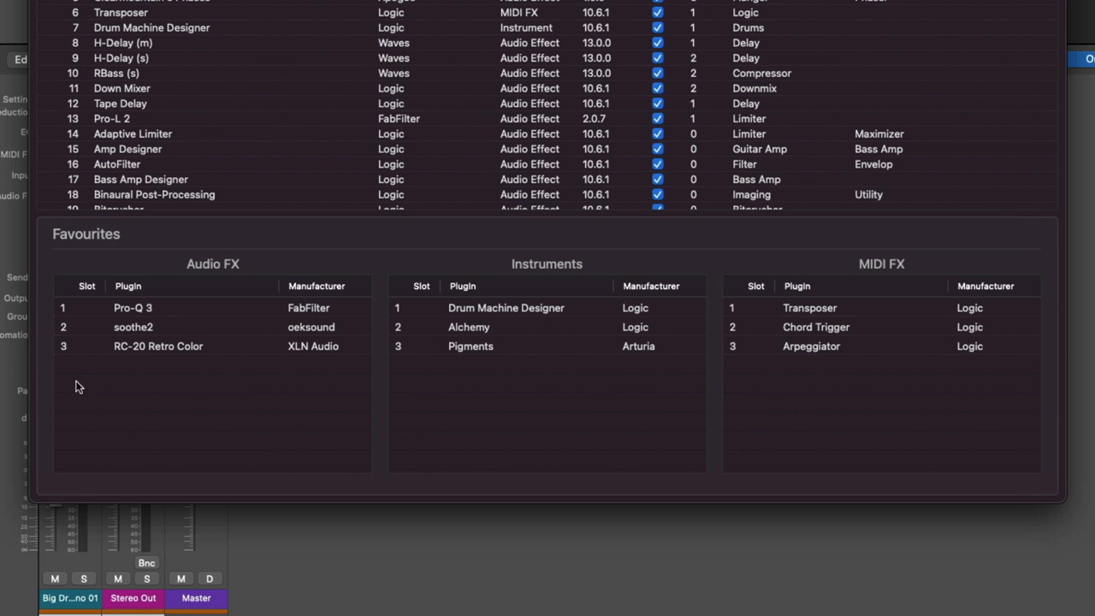
mouse_move(106, 404)
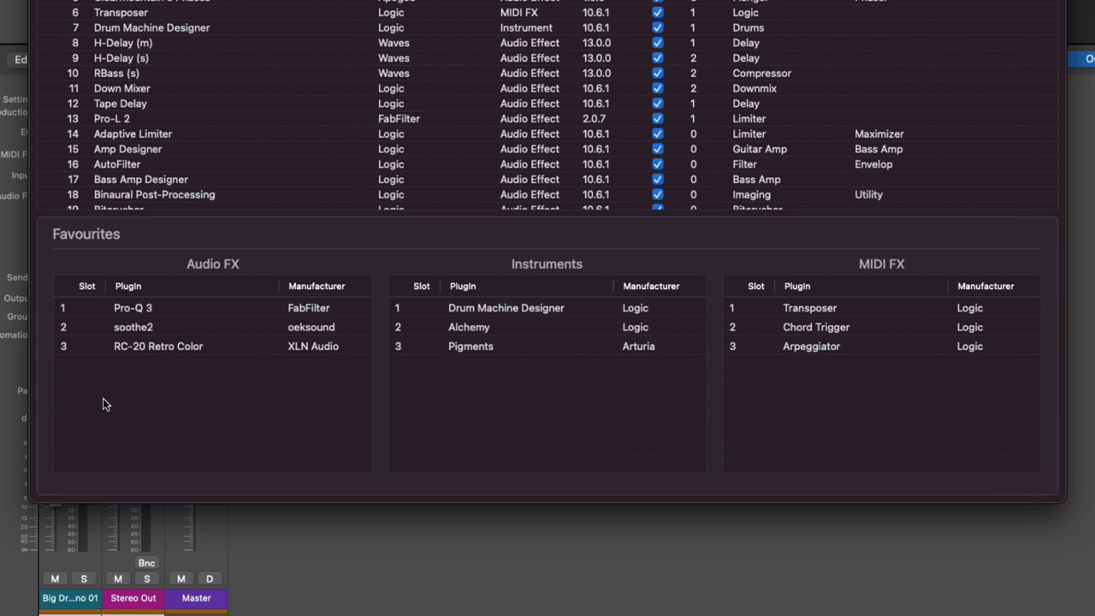
mouse_move(496, 342)
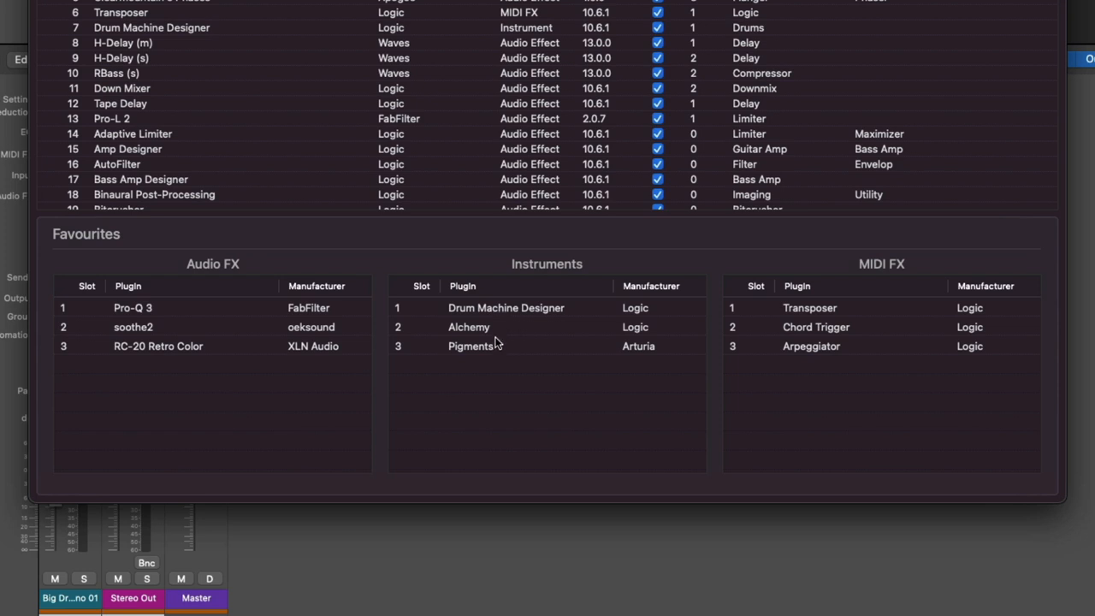
scroll("up", 3)
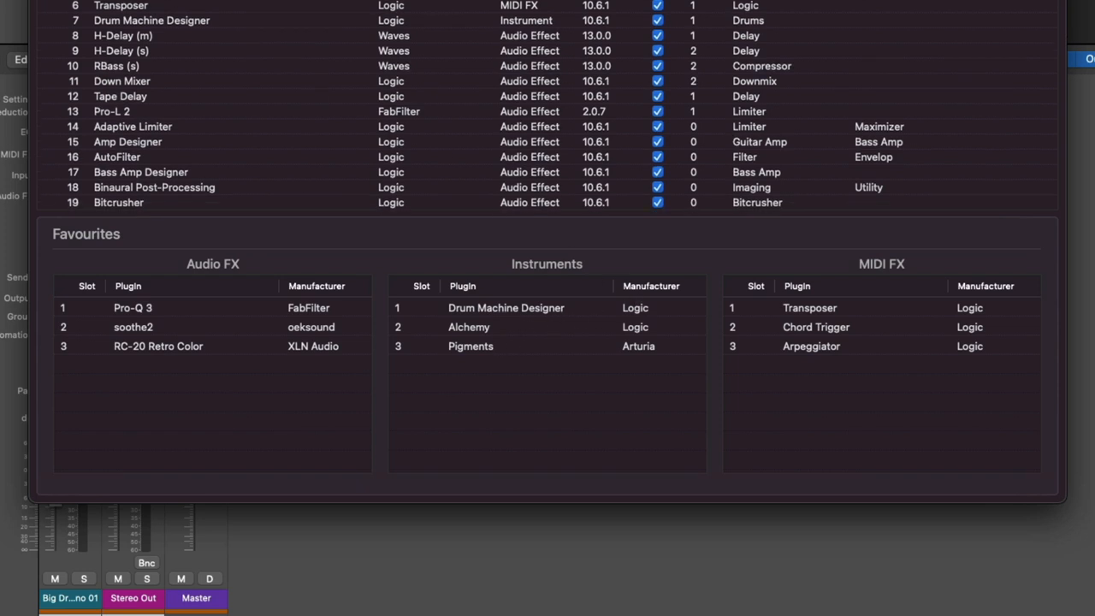
scroll("up", 3)
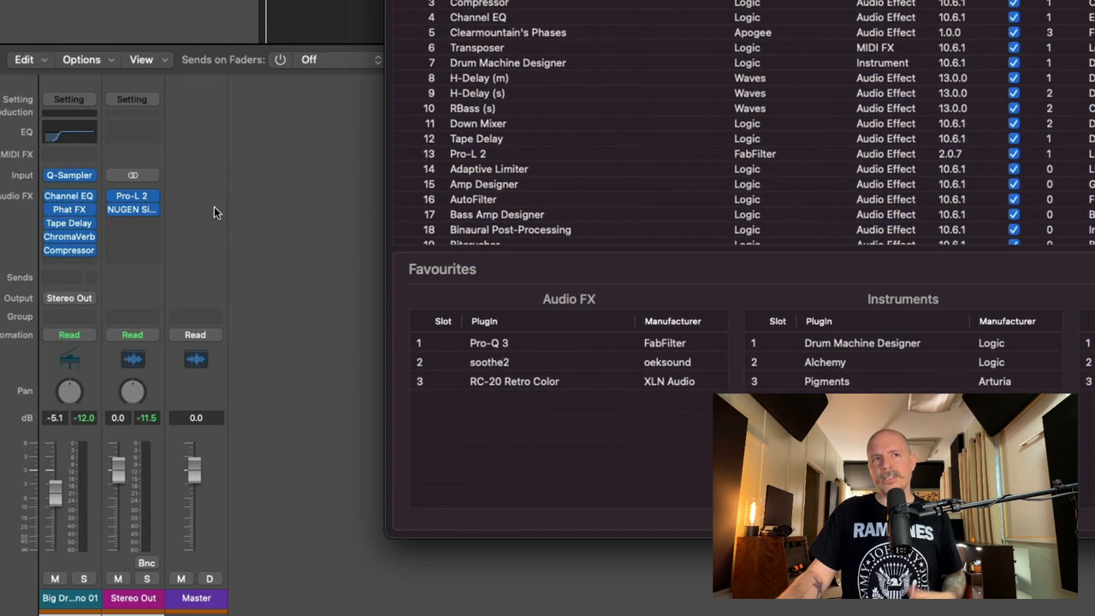
Insert RC-20 Retro Color on Stereo Out's empty slot via the PlugSearch popup
left_click(132, 208)
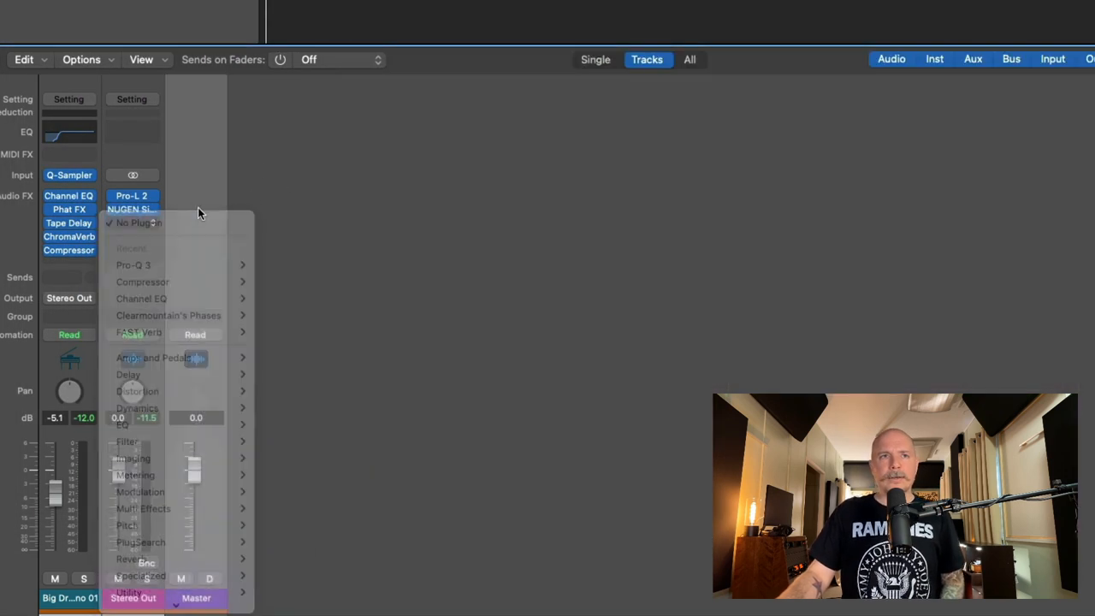
left_click(138, 222)
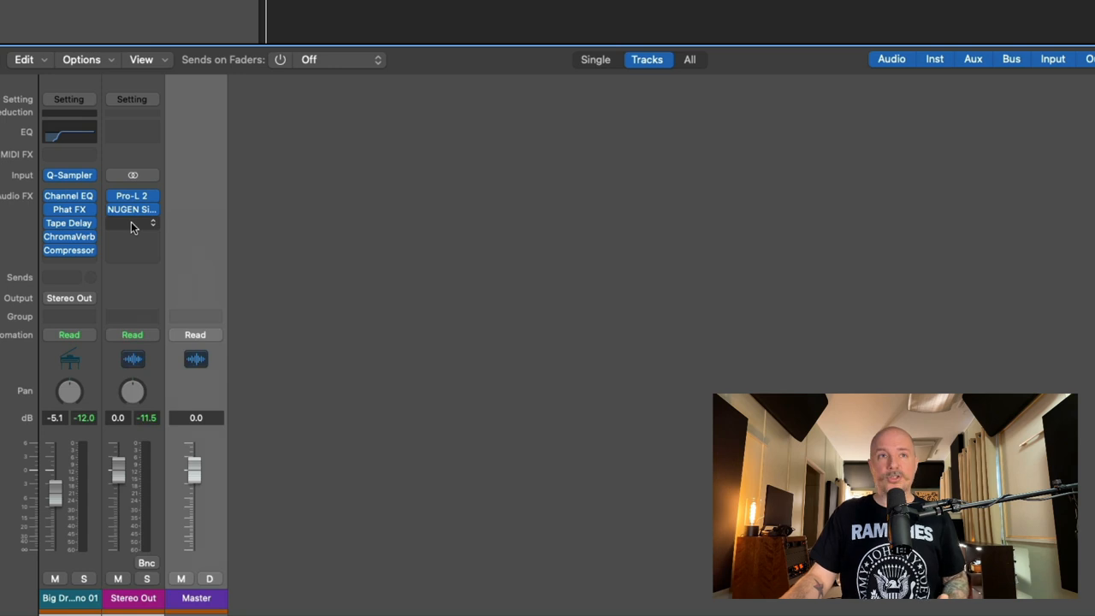
left_click(131, 224)
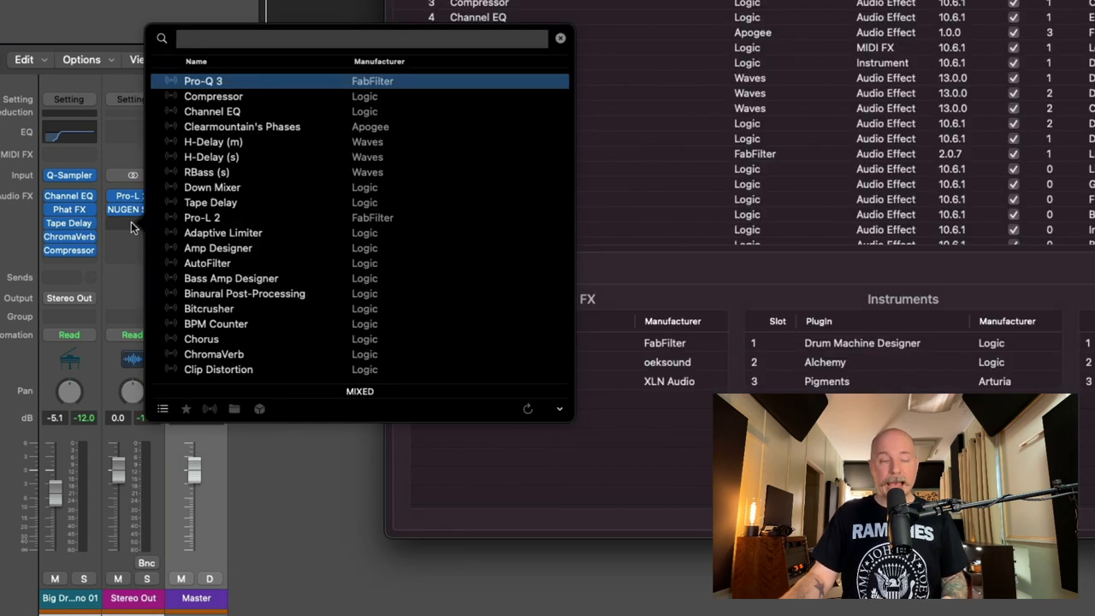
left_click(185, 407)
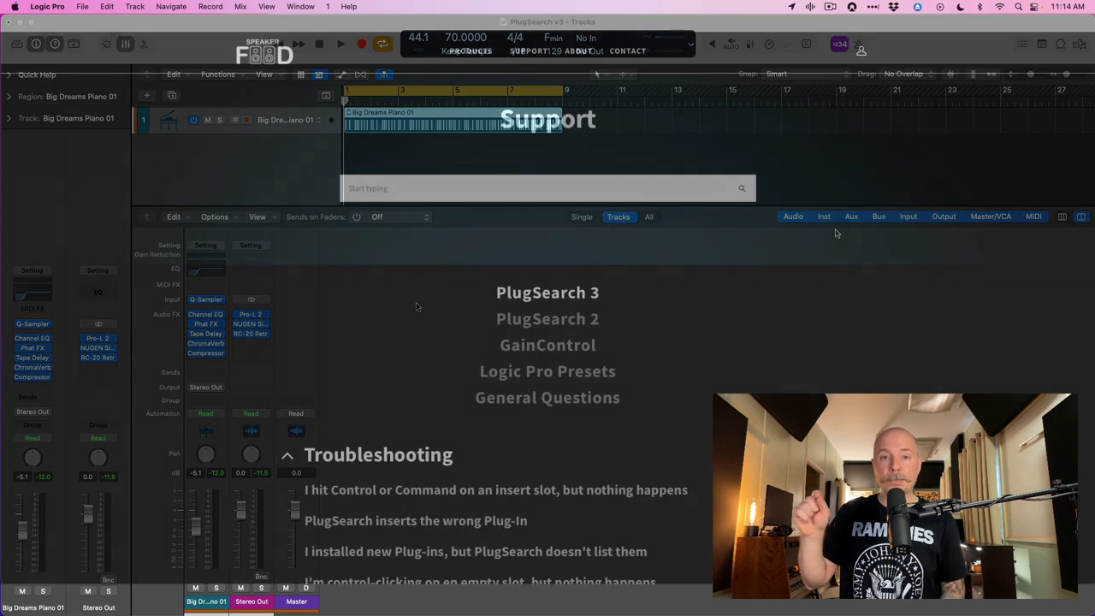
scroll("down", 3)
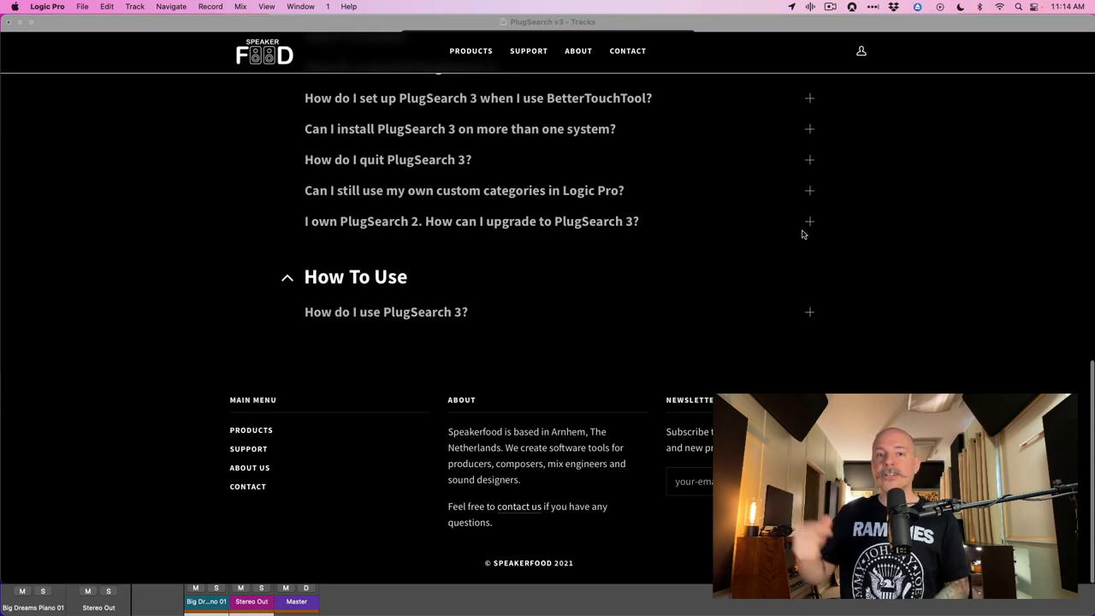